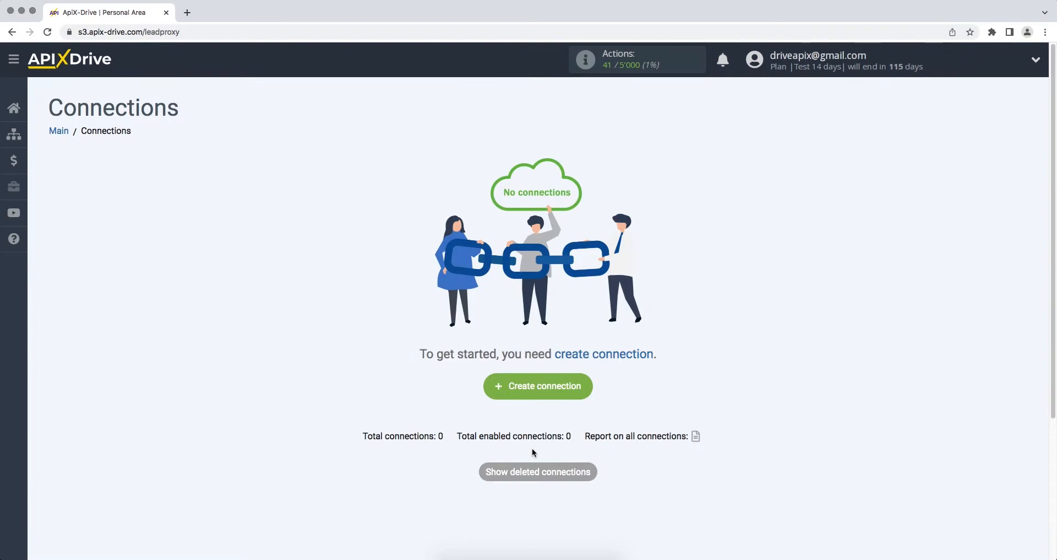
{"action": "mouse_move", "coordinate": [498, 406]}
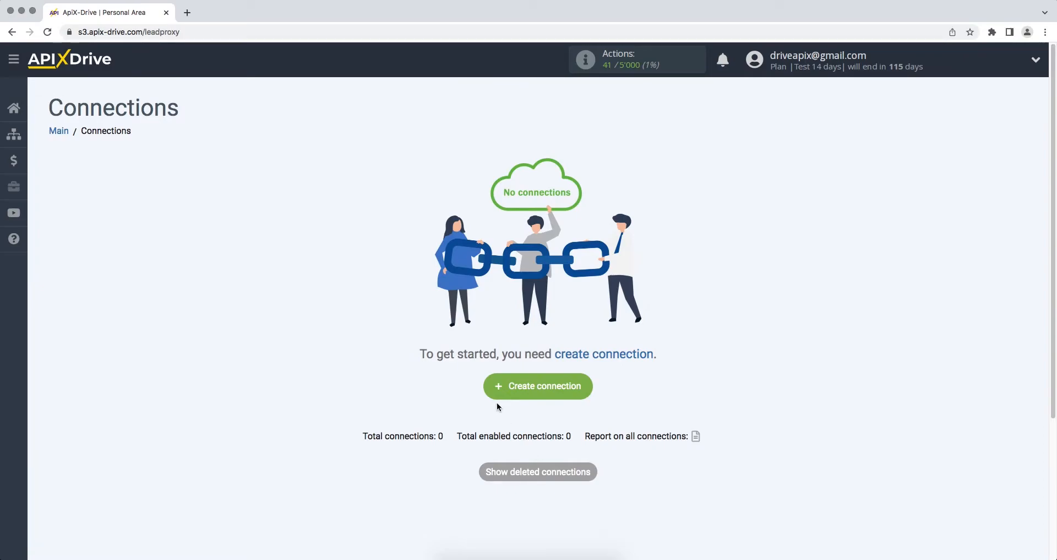
Create a new connection with Pipedrive as the data source system
{"action": "left_click", "coordinate": [537, 385]}
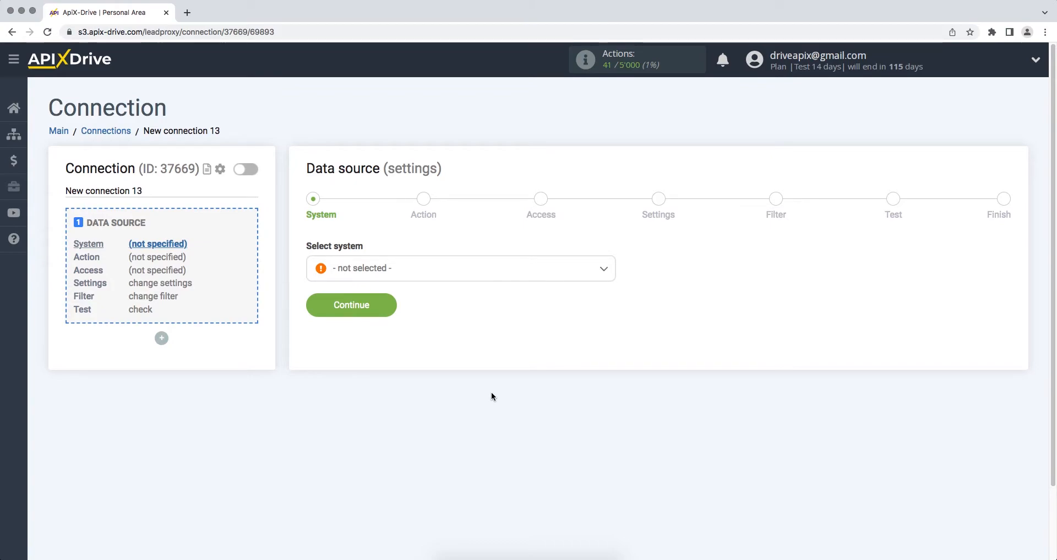
{"action": "left_click", "coordinate": [461, 268]}
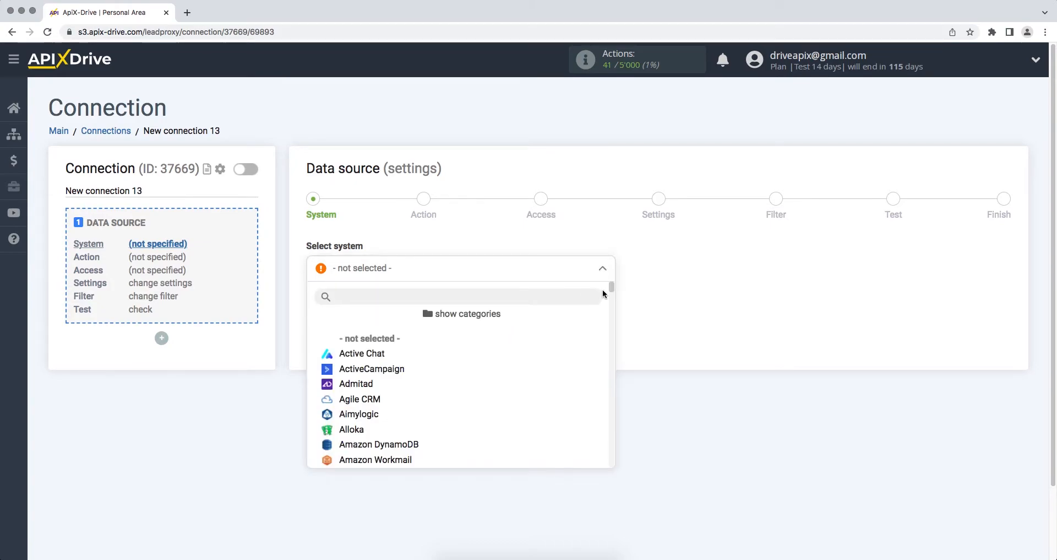
{"action": "scroll", "scroll_direction": "down", "scroll_amount": 3}
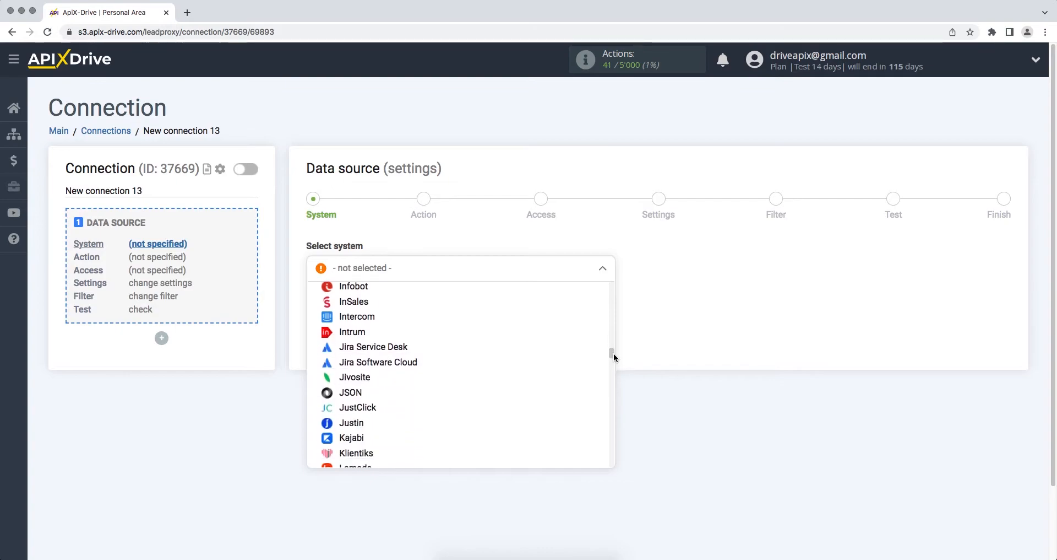
{"action": "scroll", "scroll_direction": "down", "scroll_amount": 3}
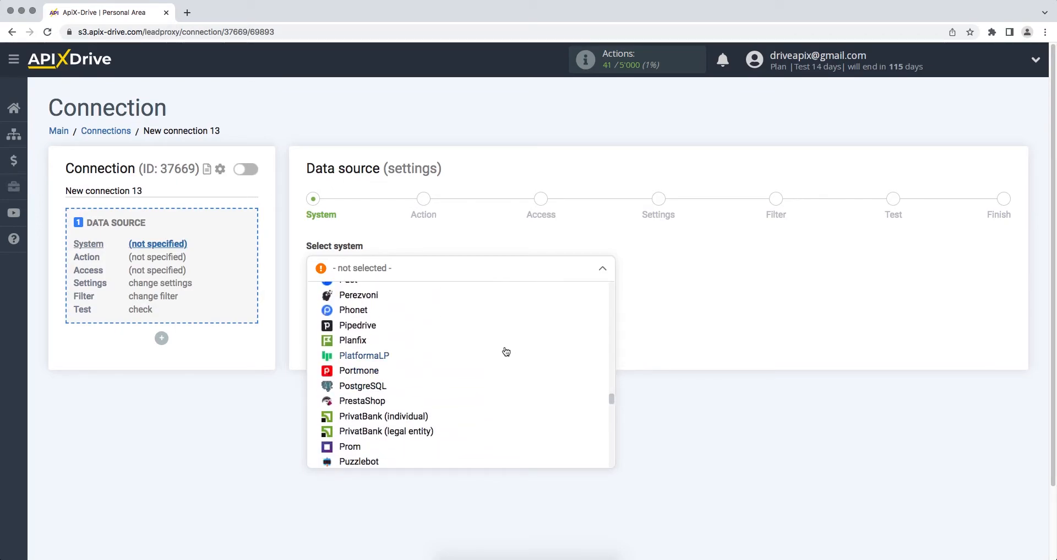
{"action": "left_click", "coordinate": [358, 324]}
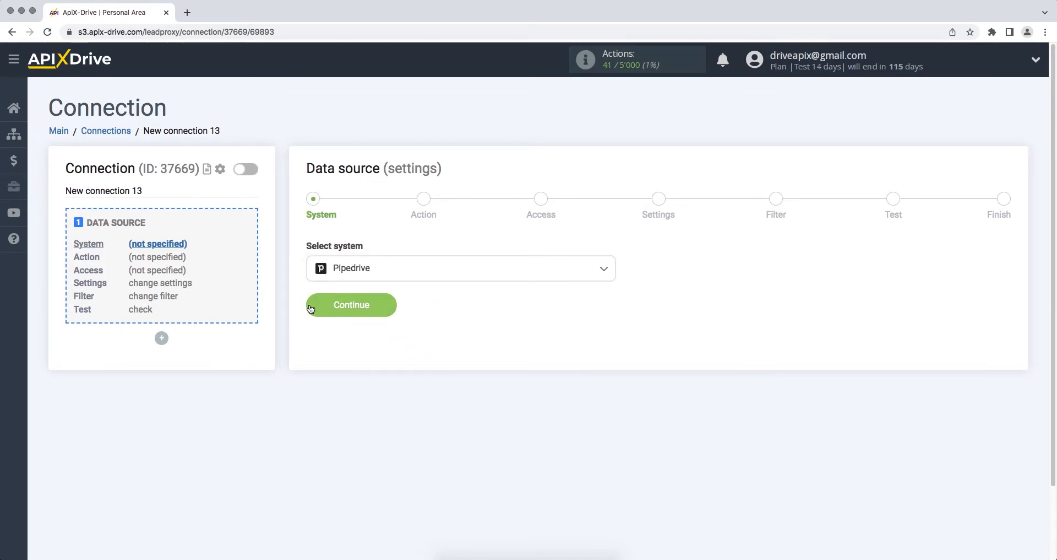
Choose 'Get Deals (new)' as the Pipedrive trigger action
{"action": "left_click", "coordinate": [350, 305]}
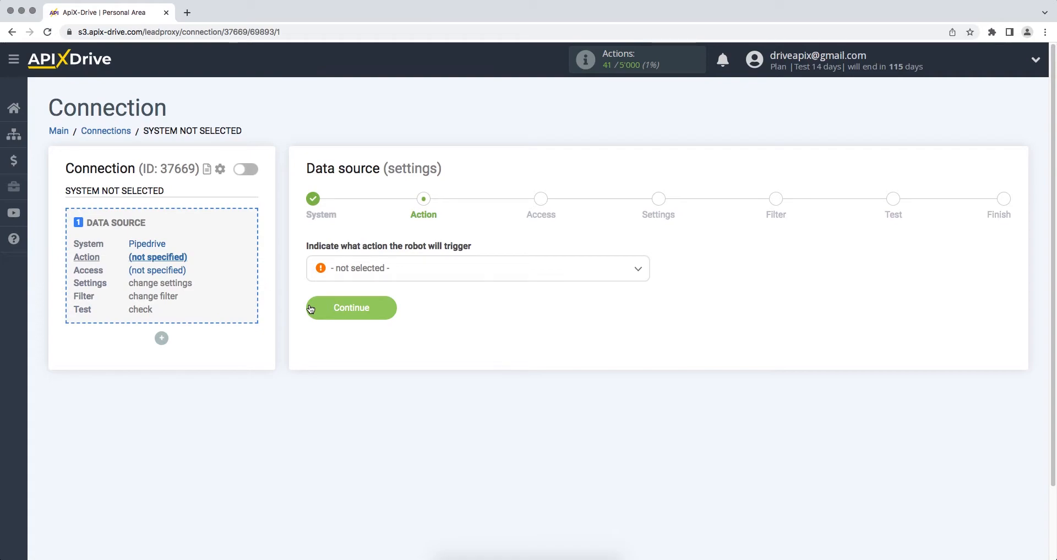
{"action": "left_click", "coordinate": [477, 268]}
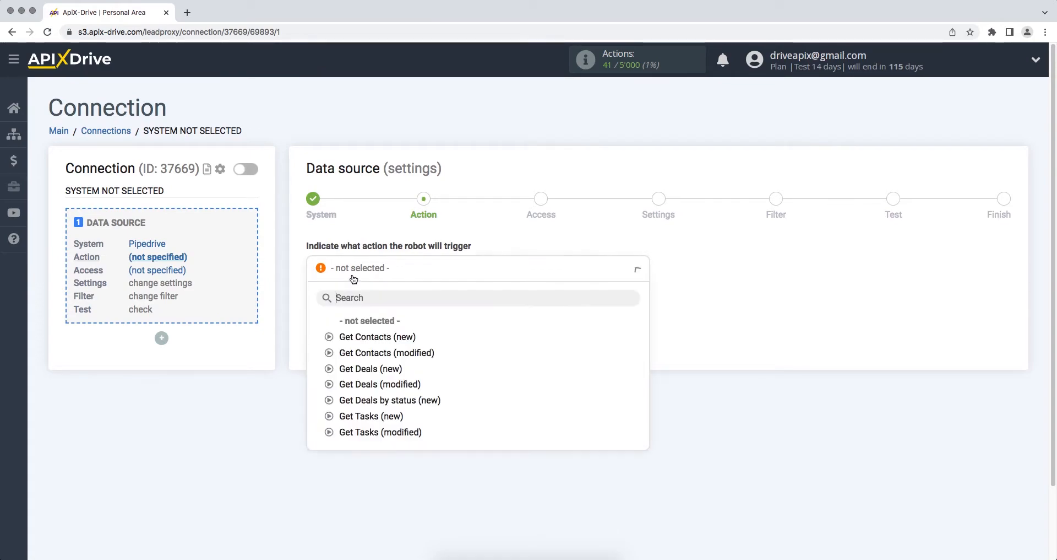
{"action": "left_click", "coordinate": [370, 368]}
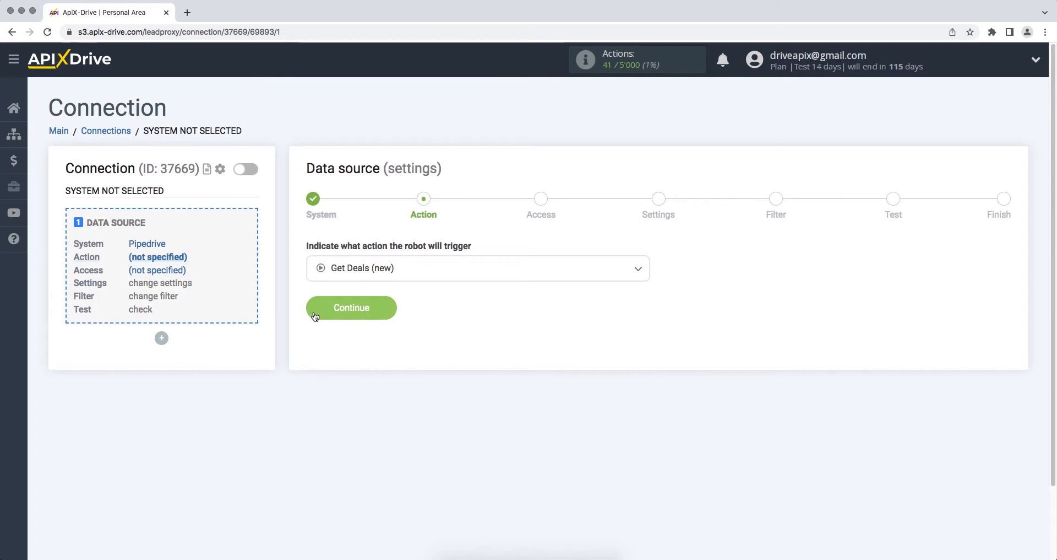
Save the Get Deals (new) trigger and move to the Pipedrive Access step
{"action": "left_click", "coordinate": [351, 307]}
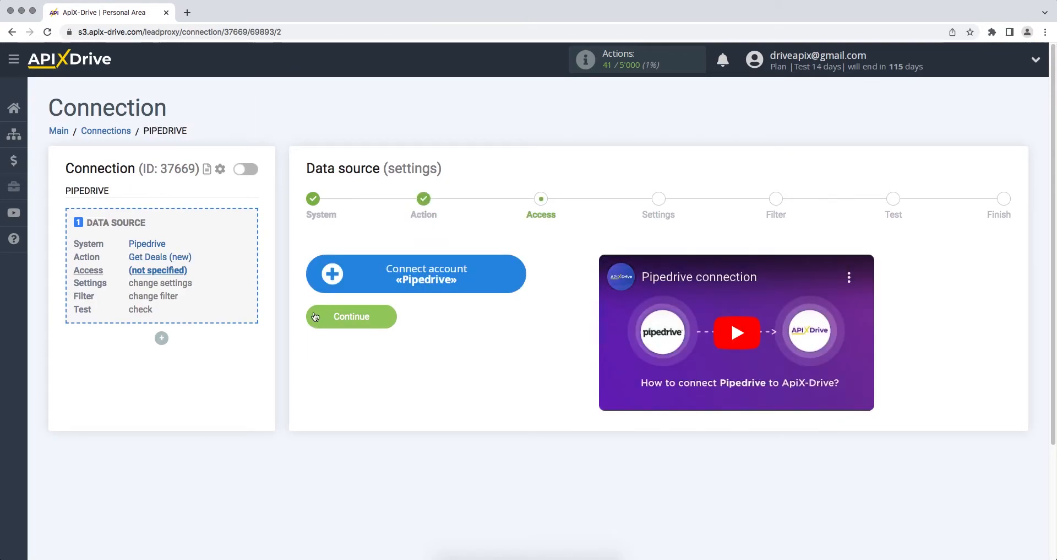
{"action": "mouse_move", "coordinate": [331, 274]}
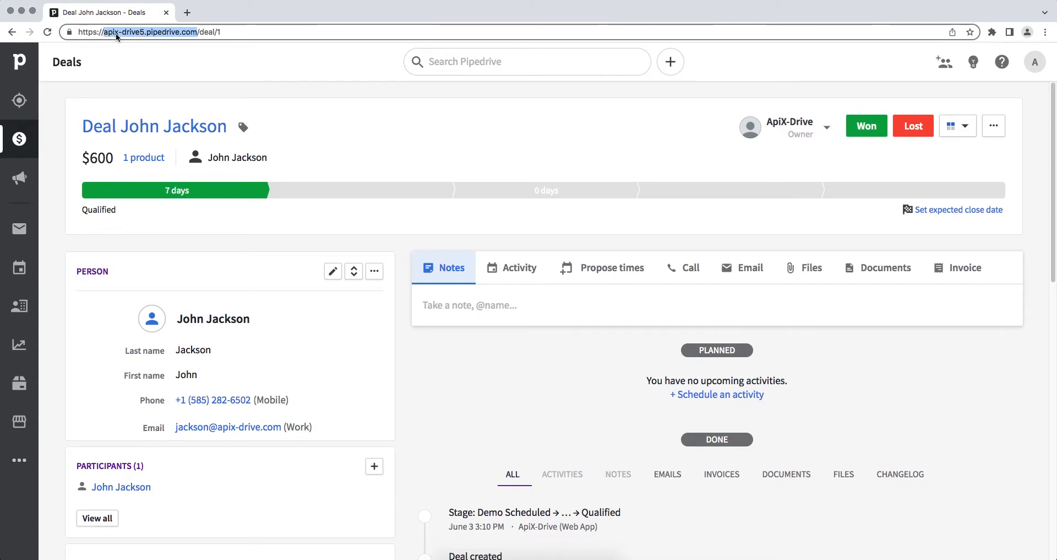
{"action": "mouse_move", "coordinate": [135, 105]}
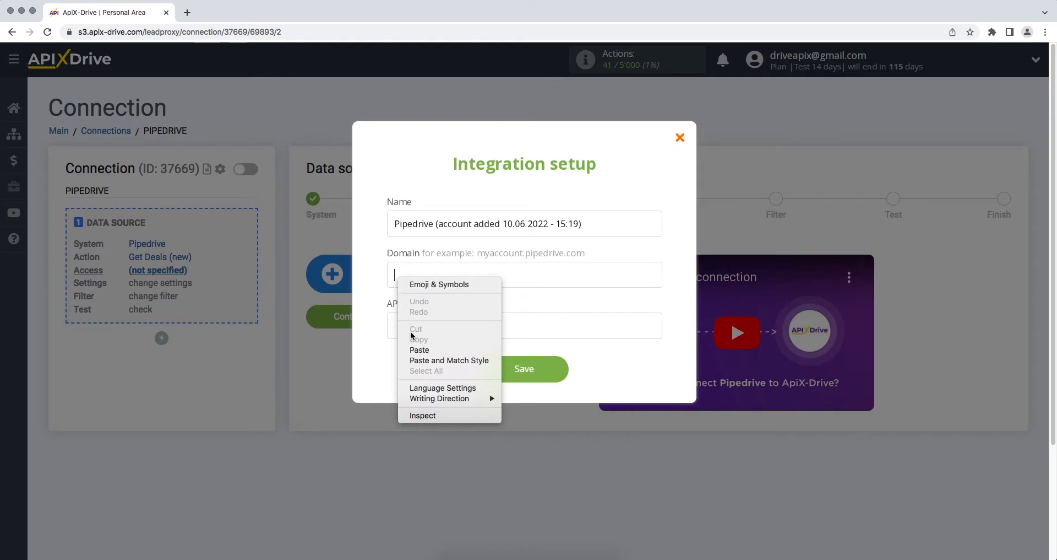
Paste the copied Pipedrive account domain into the integration's Domain field
{"action": "left_click", "coordinate": [419, 349]}
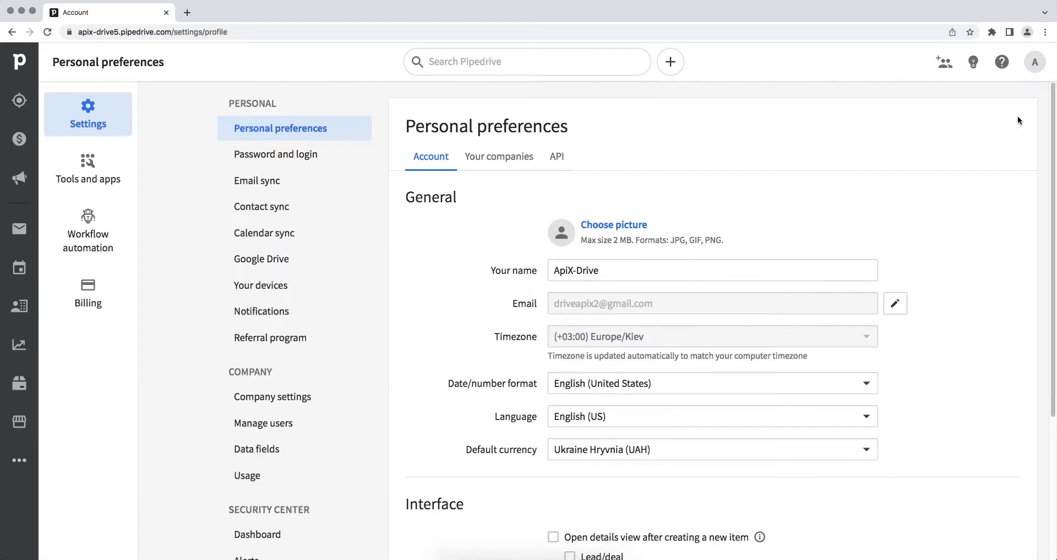
Show Pipedrive's personal API token under the API tab and copy it
{"action": "left_click", "coordinate": [557, 156]}
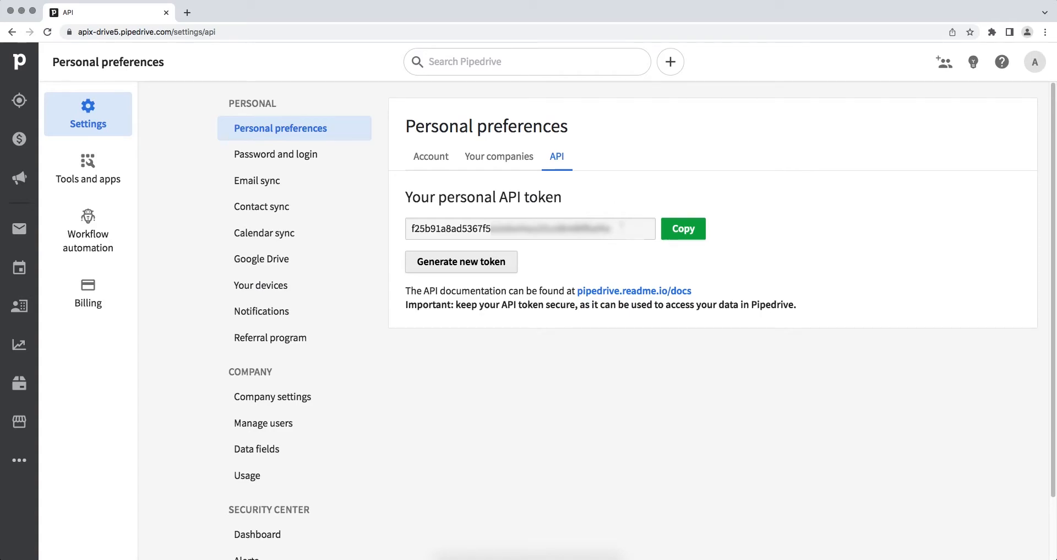
{"action": "right_click", "coordinate": [530, 228]}
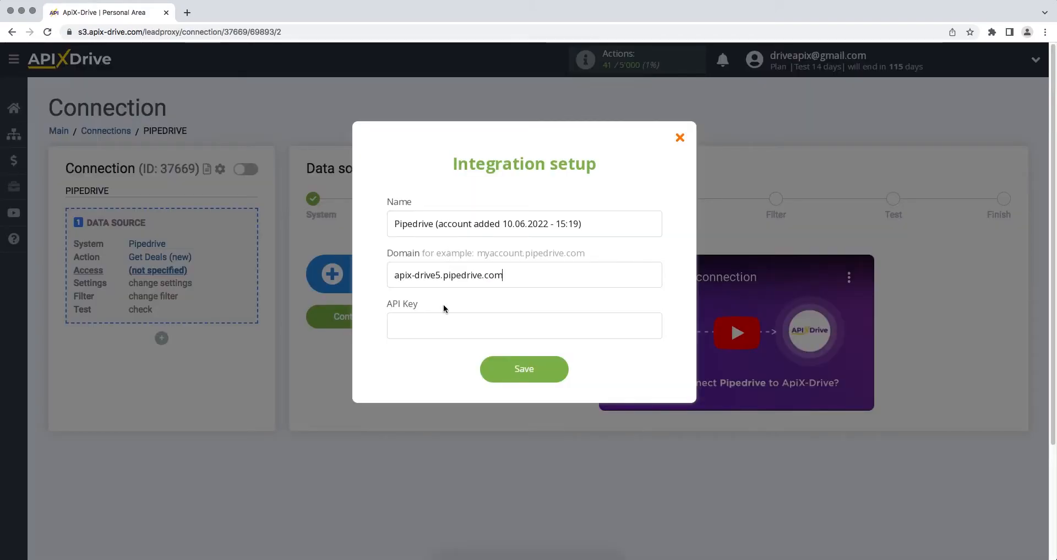
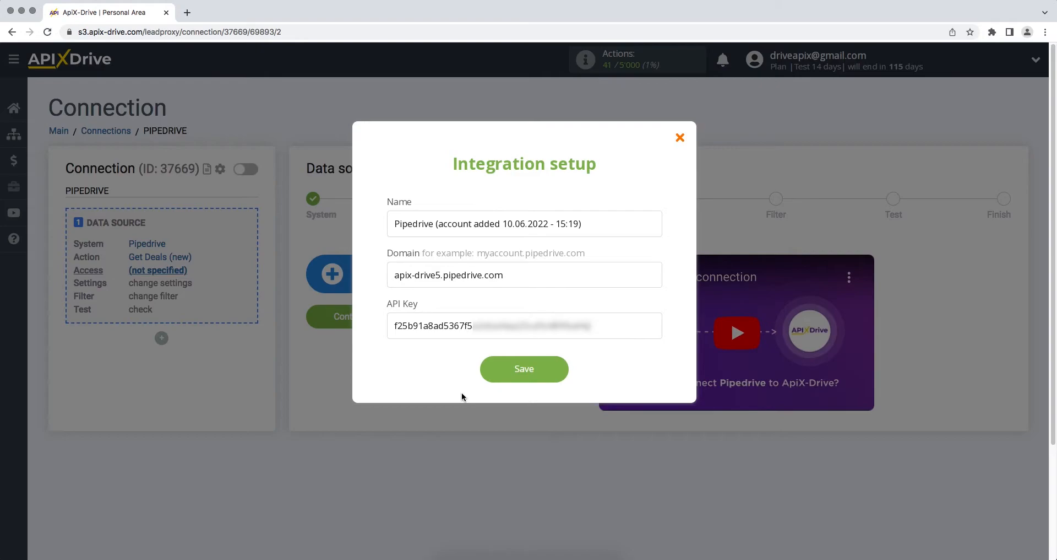
{"action": "left_click", "coordinate": [523, 369]}
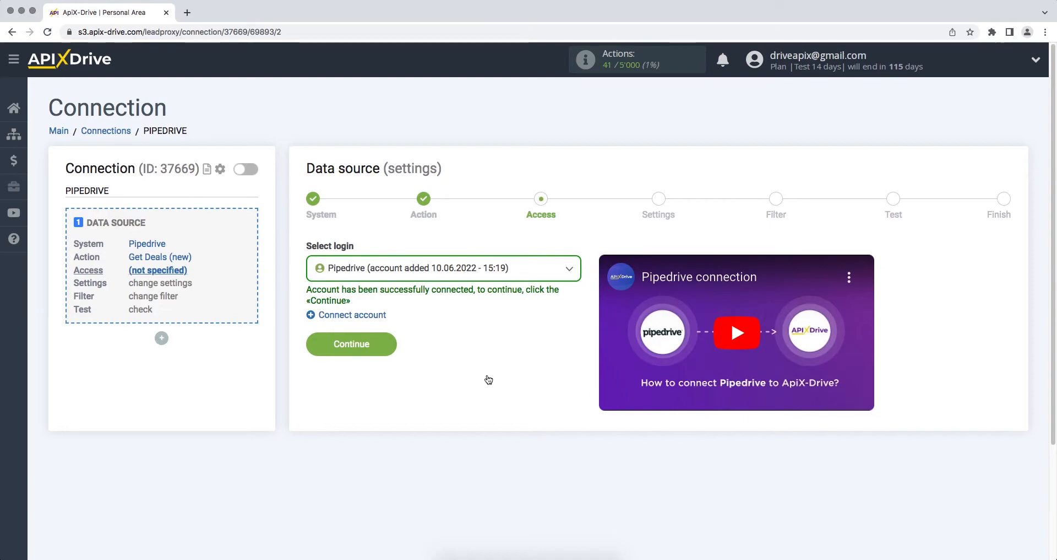
{"action": "mouse_move", "coordinate": [490, 280]}
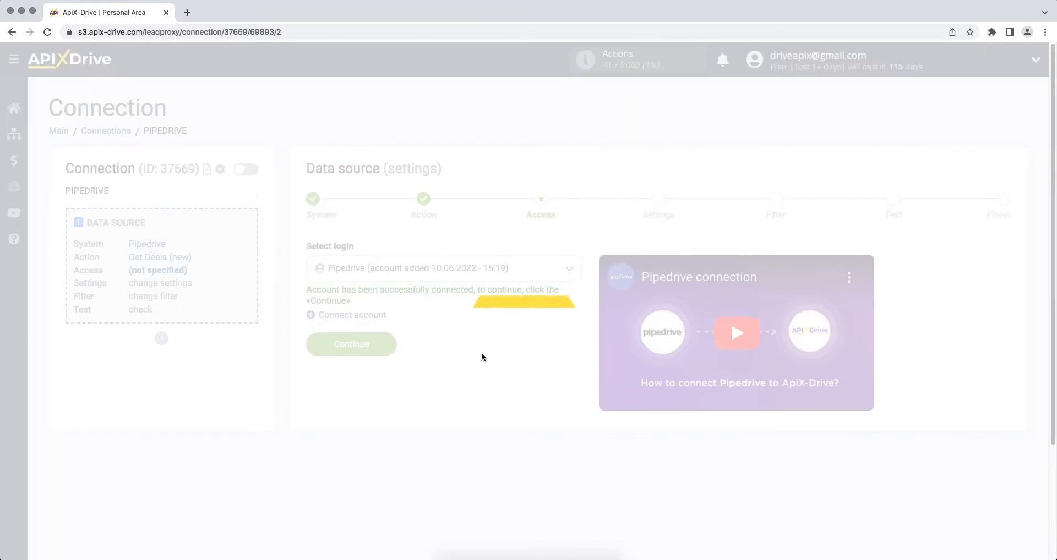
Continue past Access, Settings and Filter, then accept the test deal data
{"action": "left_click", "coordinate": [351, 344]}
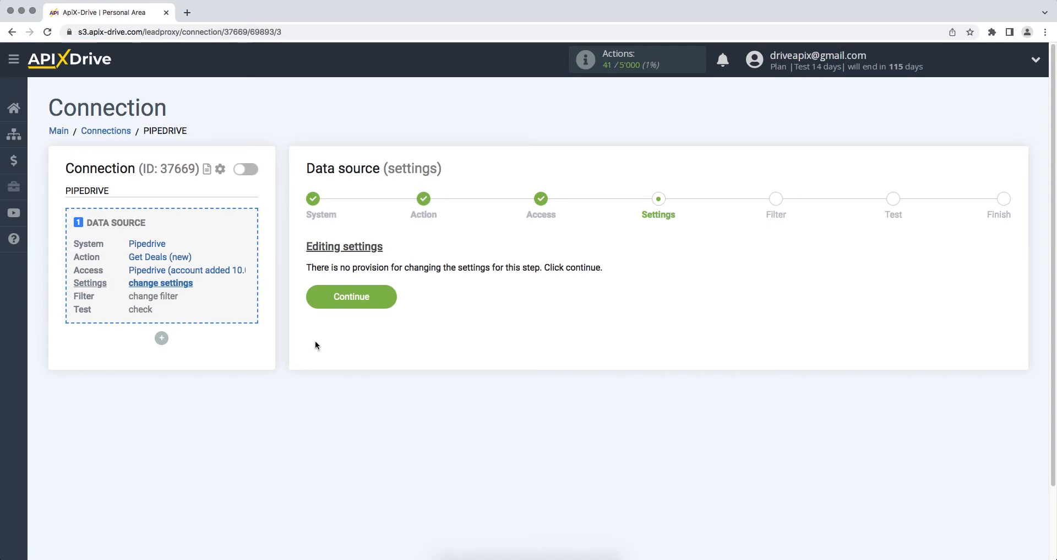
{"action": "left_click", "coordinate": [351, 296]}
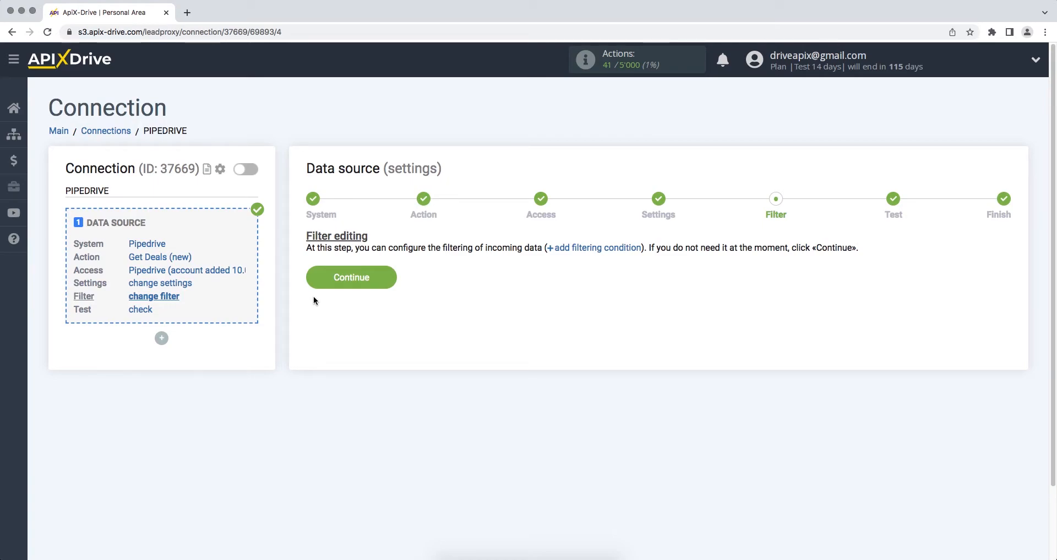
{"action": "left_click", "coordinate": [350, 277]}
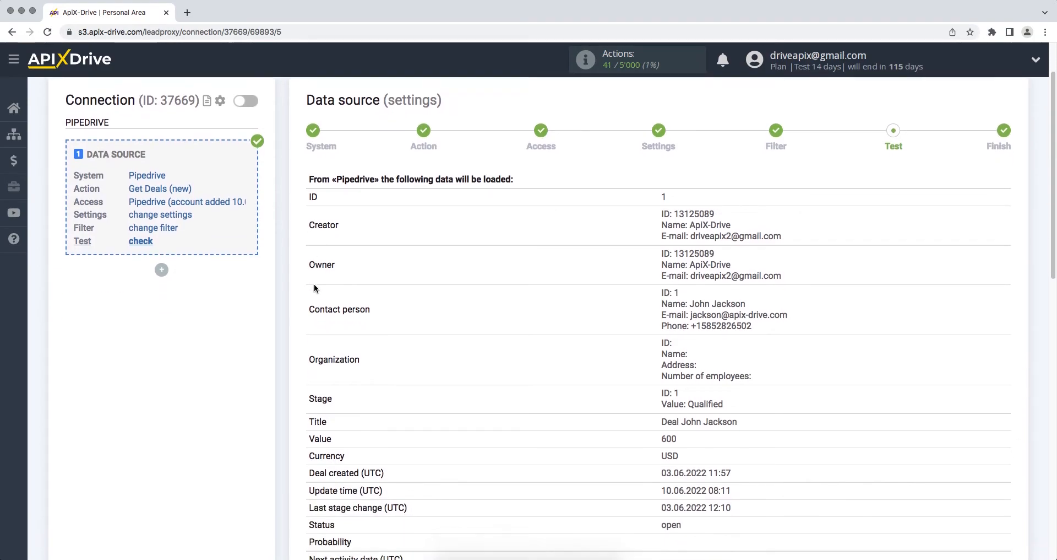
{"action": "scroll", "scroll_direction": "down", "scroll_amount": 3}
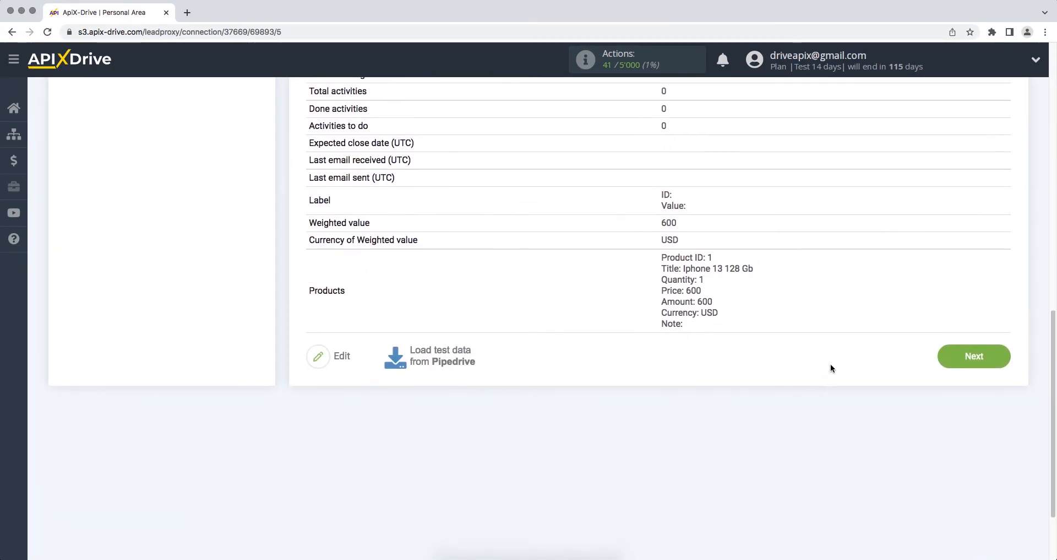
{"action": "left_click", "coordinate": [973, 355]}
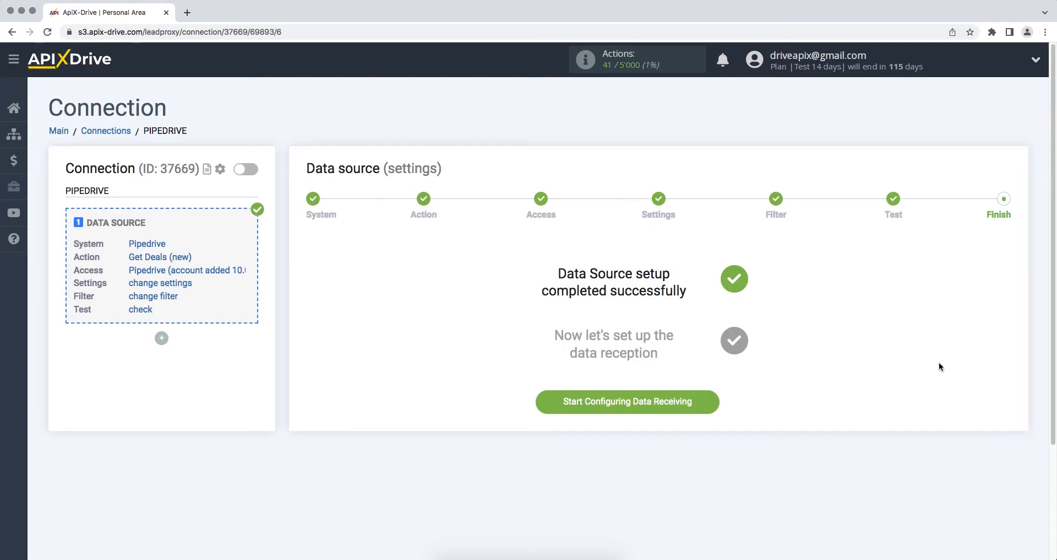
{"action": "mouse_move", "coordinate": [563, 412]}
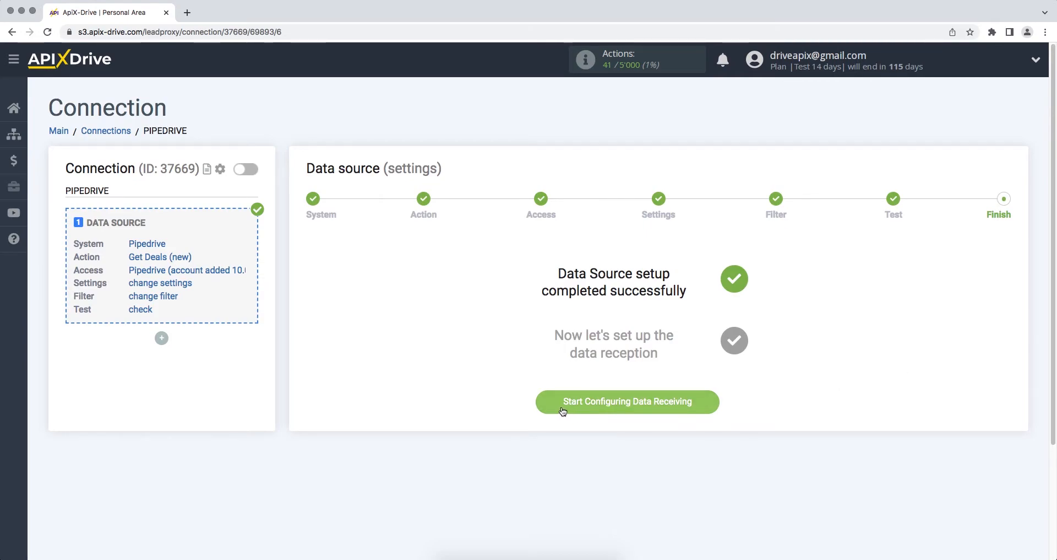
Set Salesforce CRM as the connection's data destination system
{"action": "left_click", "coordinate": [625, 401]}
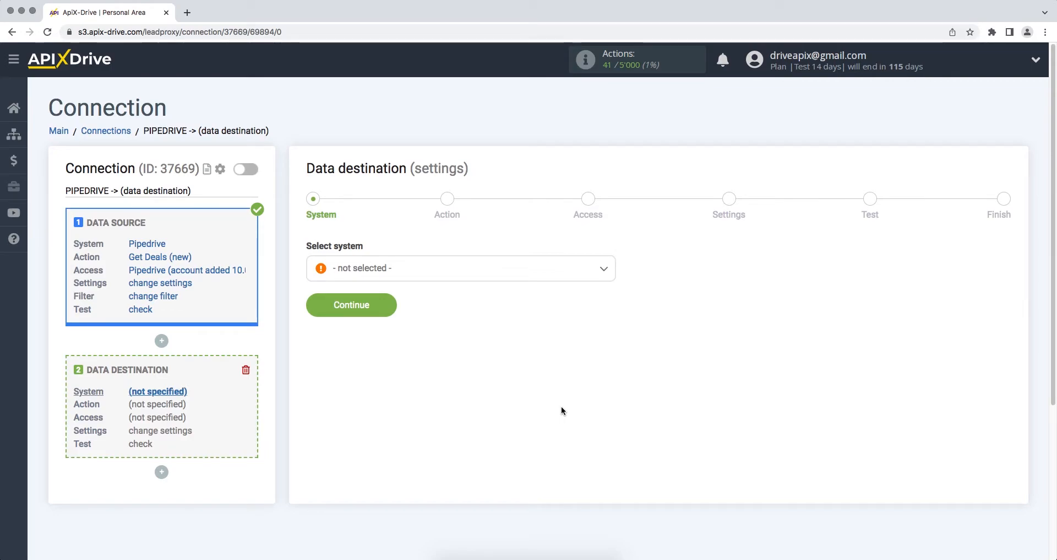
{"action": "left_click", "coordinate": [461, 267]}
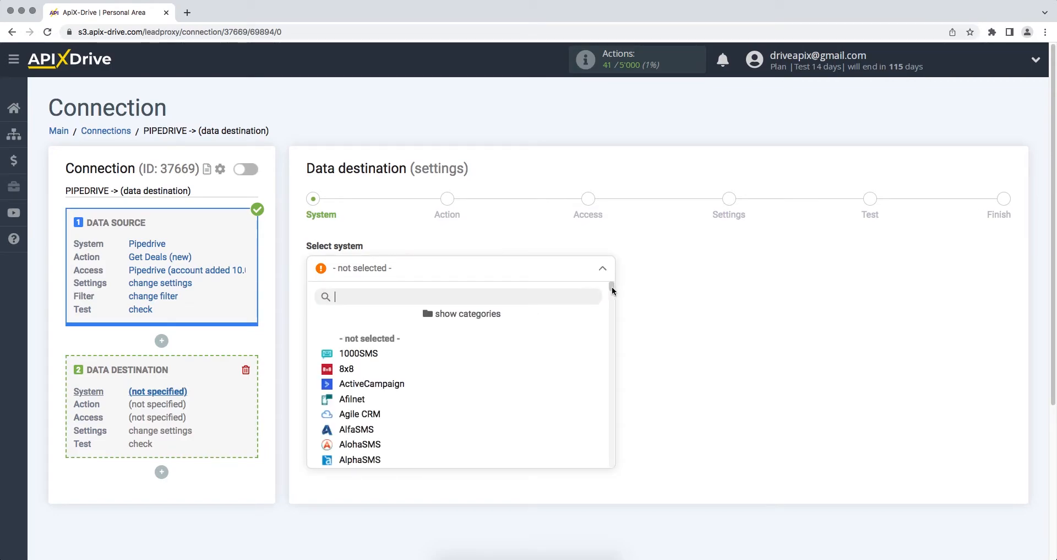
{"action": "scroll", "scroll_direction": "down", "scroll_amount": 3}
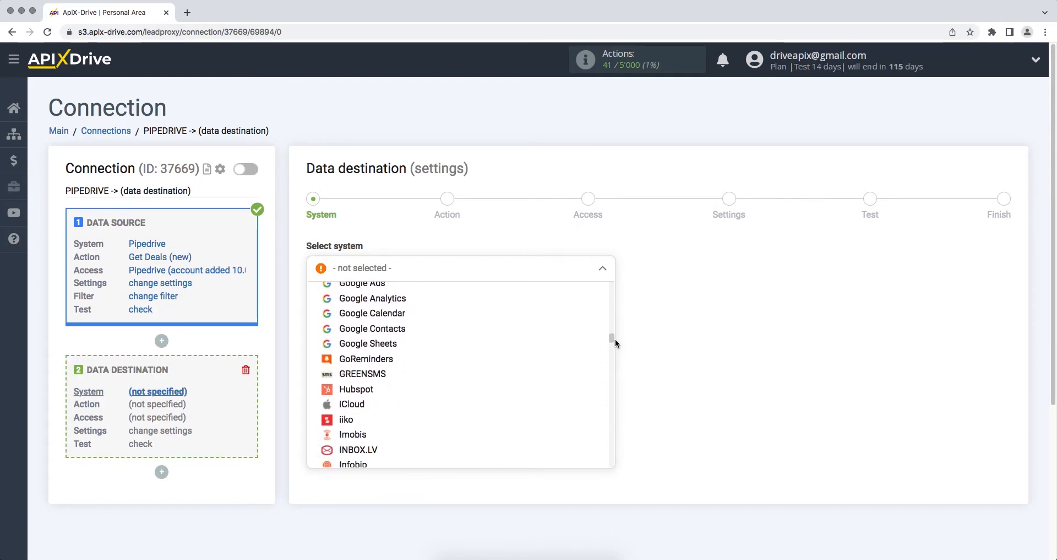
{"action": "scroll", "scroll_direction": "down", "scroll_amount": 3}
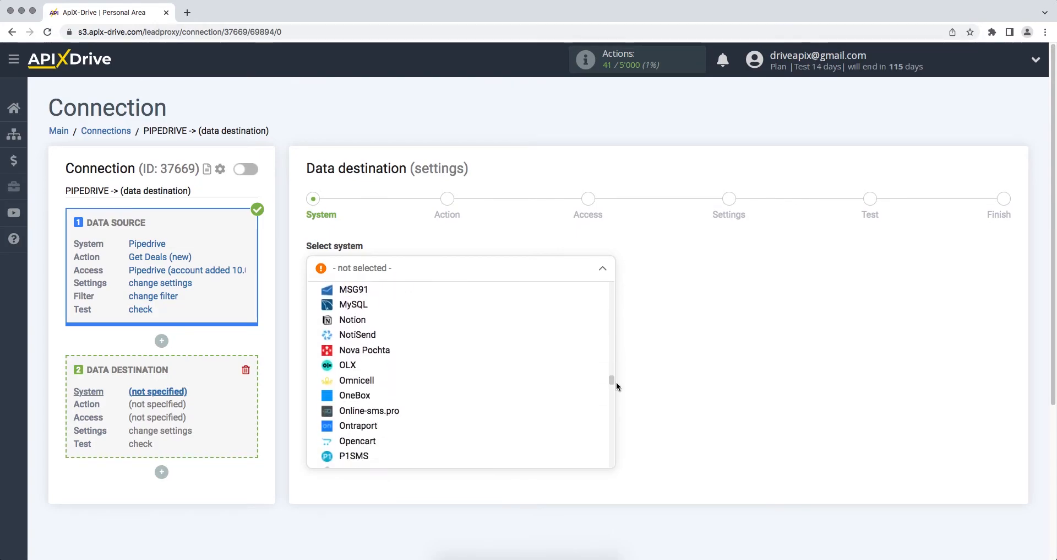
{"action": "scroll", "scroll_direction": "down", "scroll_amount": 3}
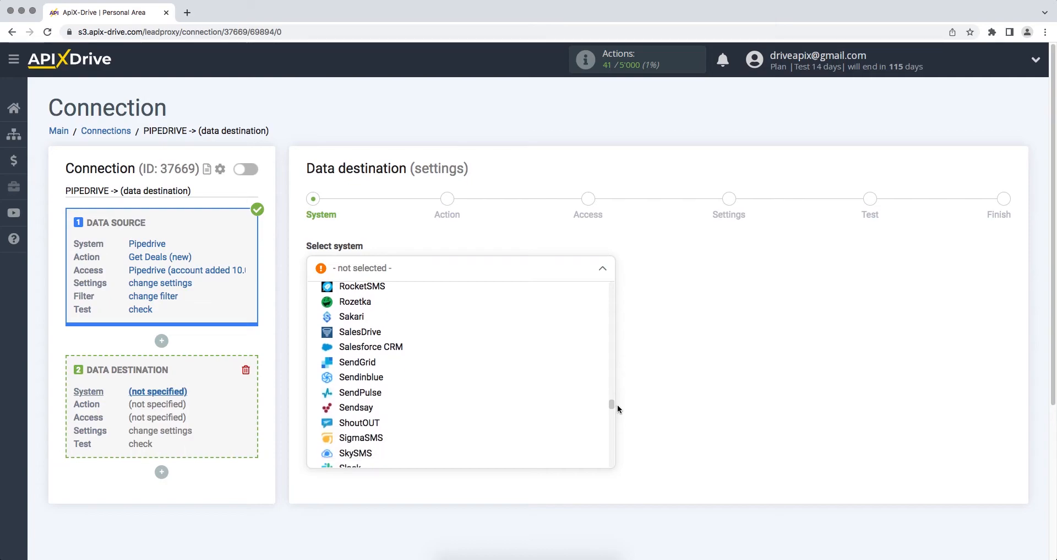
{"action": "left_click", "coordinate": [371, 347]}
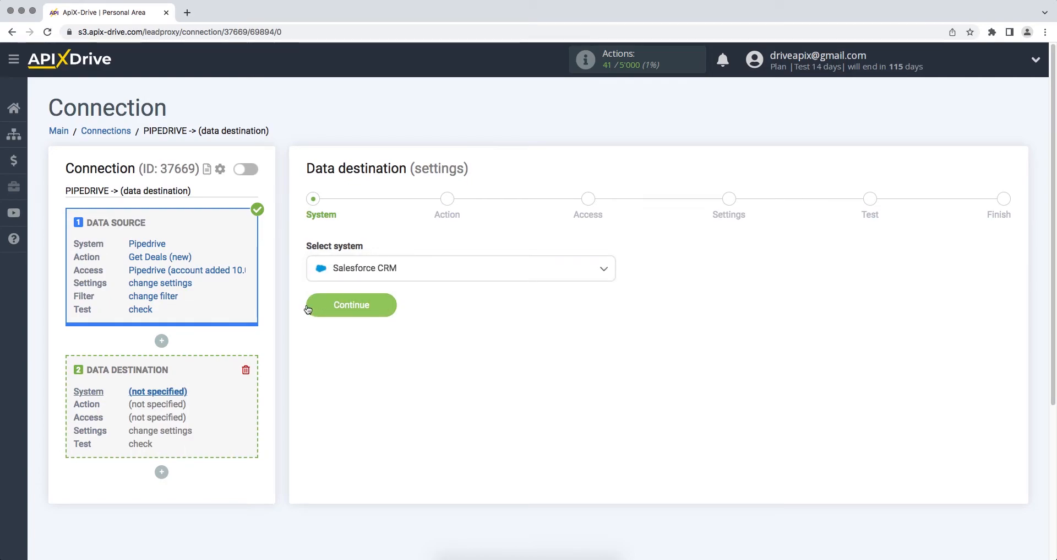
{"action": "left_click", "coordinate": [351, 304]}
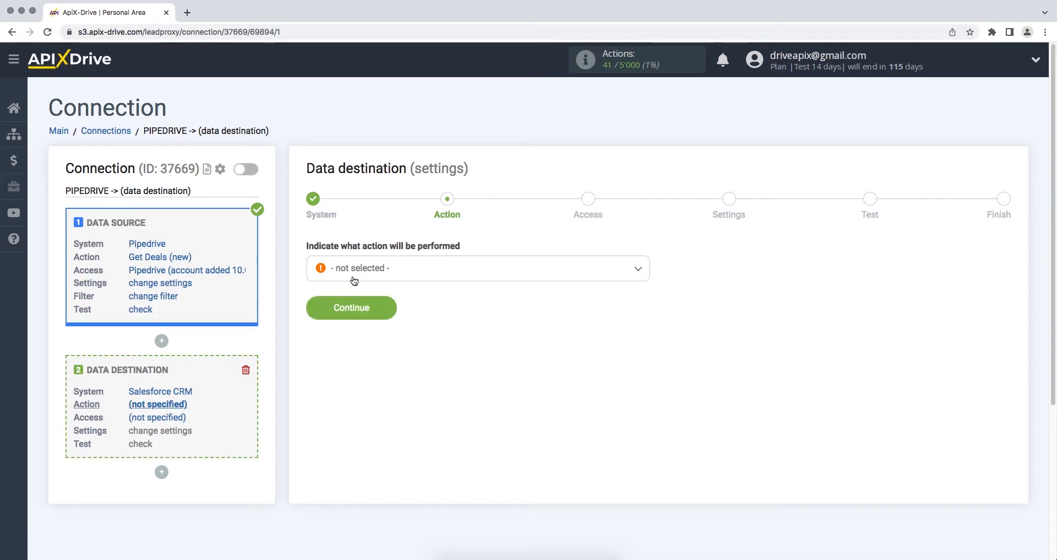
Choose 'Create Lead' as the destination action and reach the Access step
{"action": "left_click", "coordinate": [477, 268]}
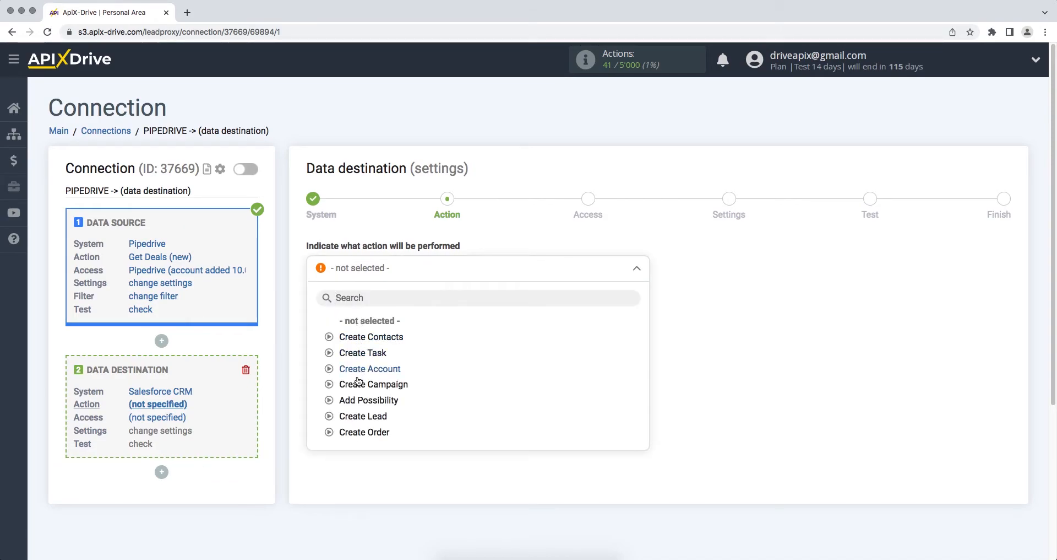
{"action": "left_click", "coordinate": [363, 416]}
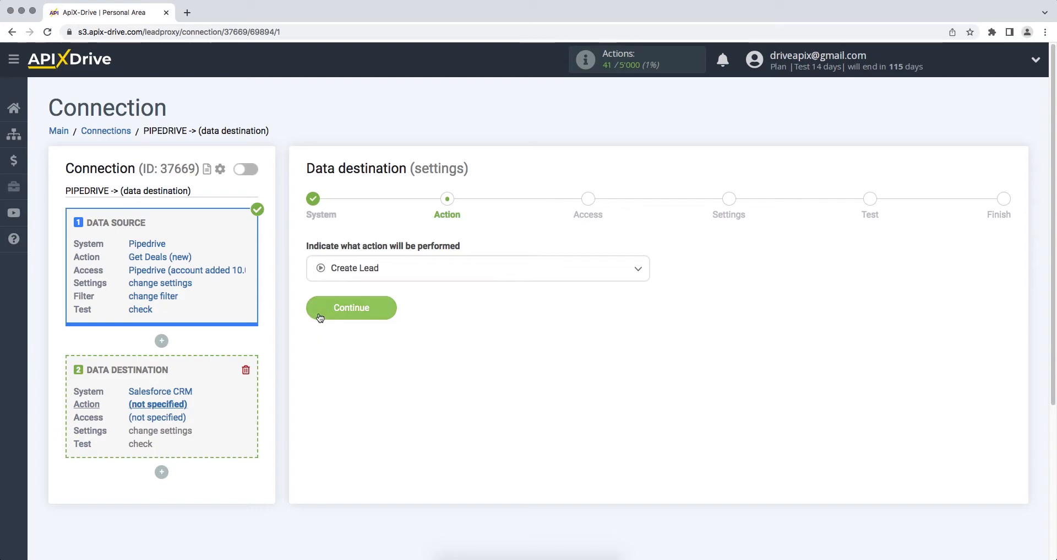
{"action": "left_click", "coordinate": [351, 308]}
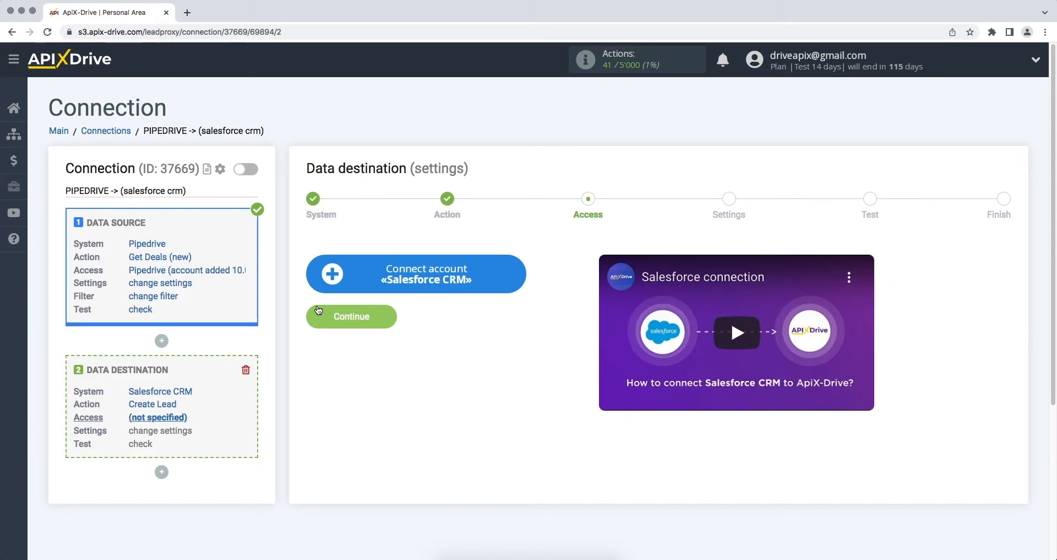
Log in to Salesforce with the apix-drive account username and password
{"action": "left_click", "coordinate": [415, 274]}
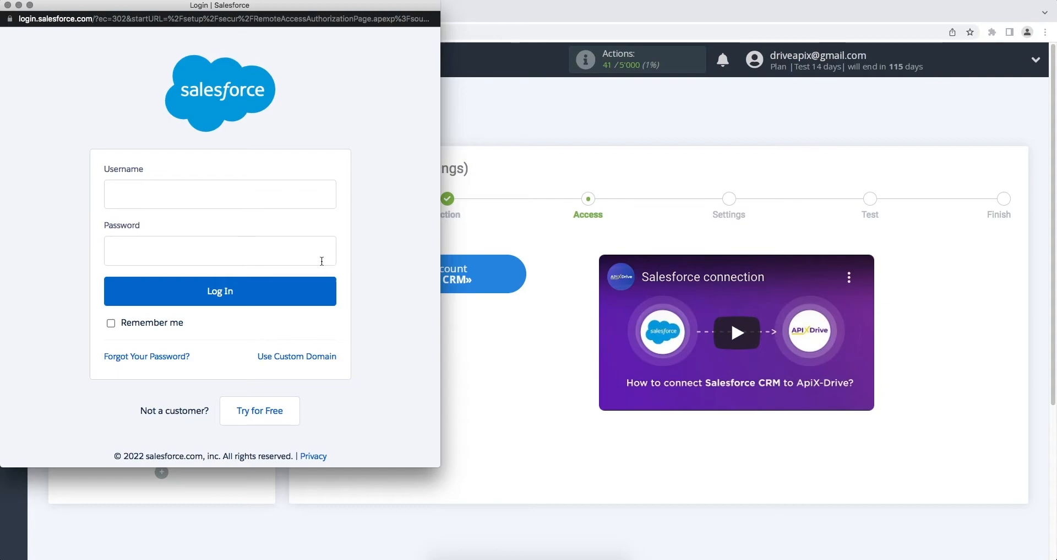
{"action": "left_click", "coordinate": [219, 194]}
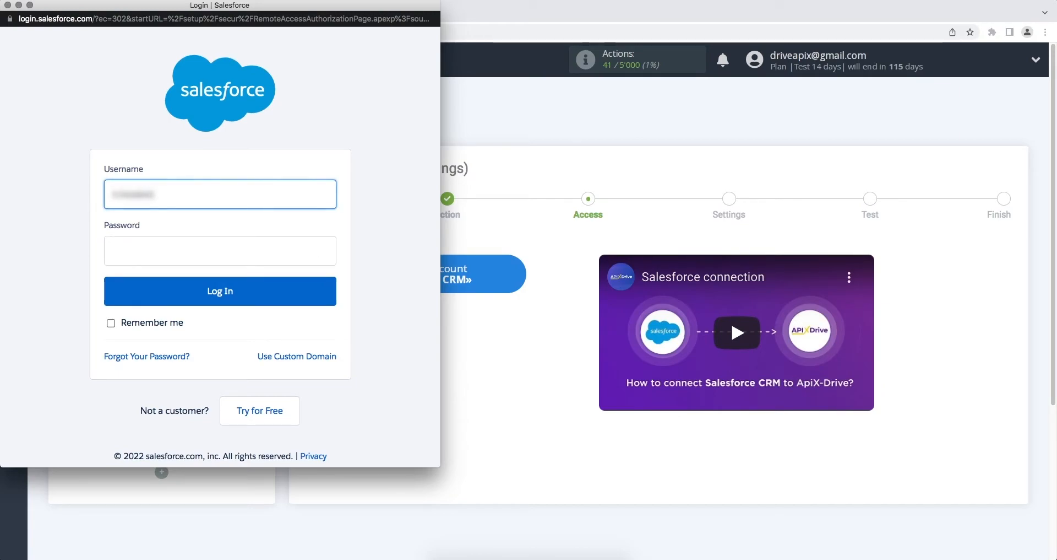
{"action": "type", "text": "@"}
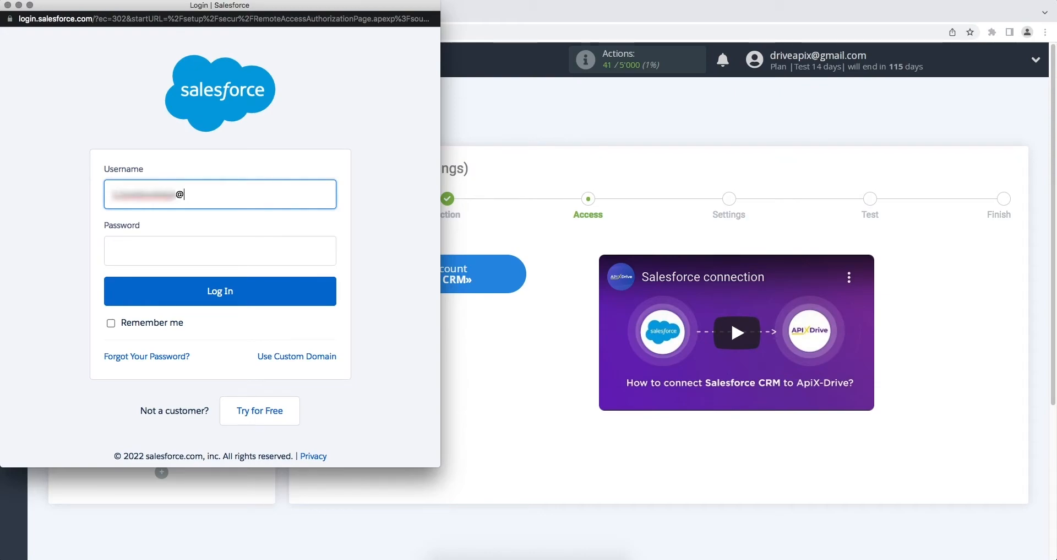
{"action": "type", "text": "apix-"}
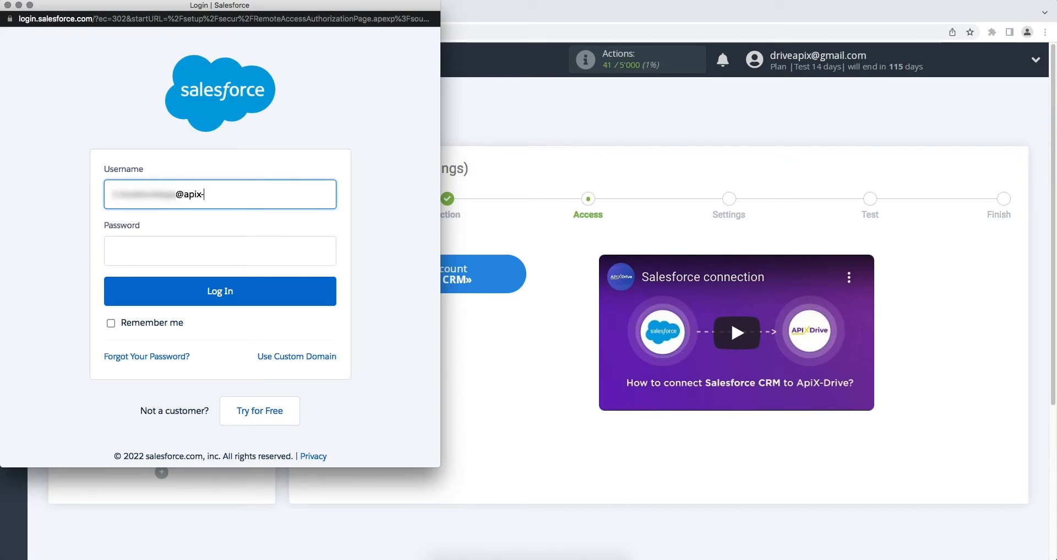
{"action": "type", "text": "drive.com"}
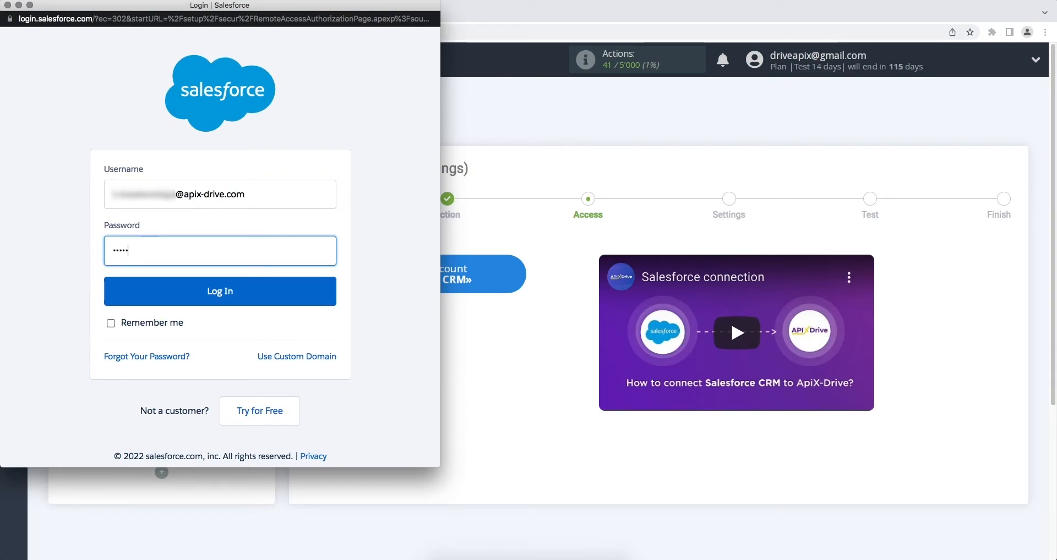
{"action": "type", "text": "password"}
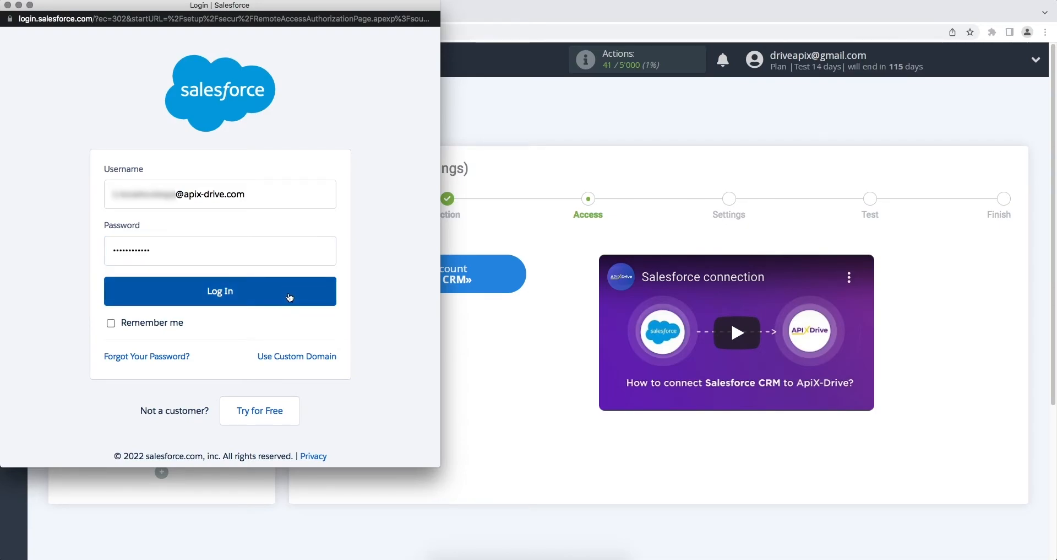
{"action": "left_click", "coordinate": [219, 290]}
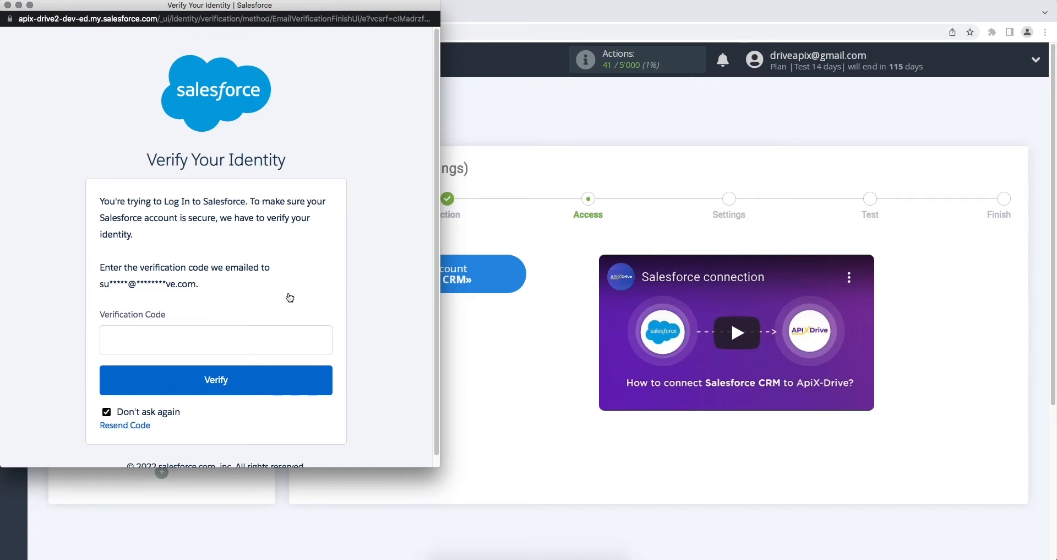
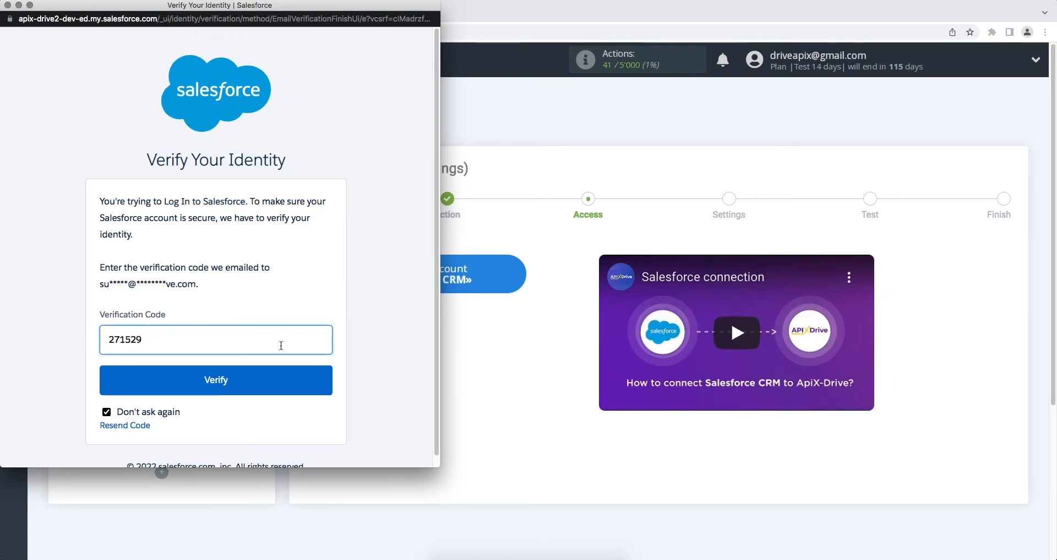
{"action": "left_click", "coordinate": [215, 380]}
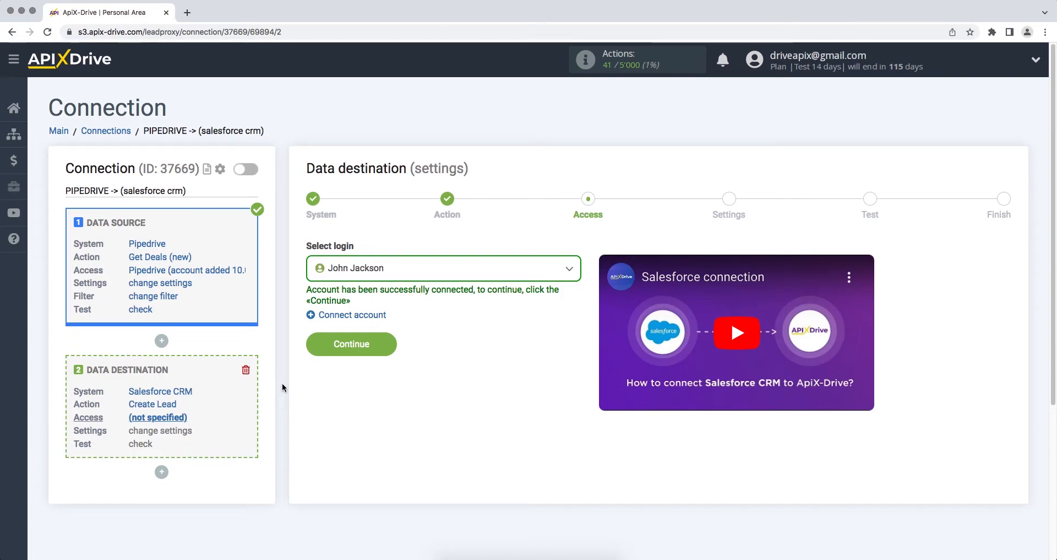
Select the connected Salesforce account from Valid accounts as the destination login
{"action": "left_click", "coordinate": [443, 268]}
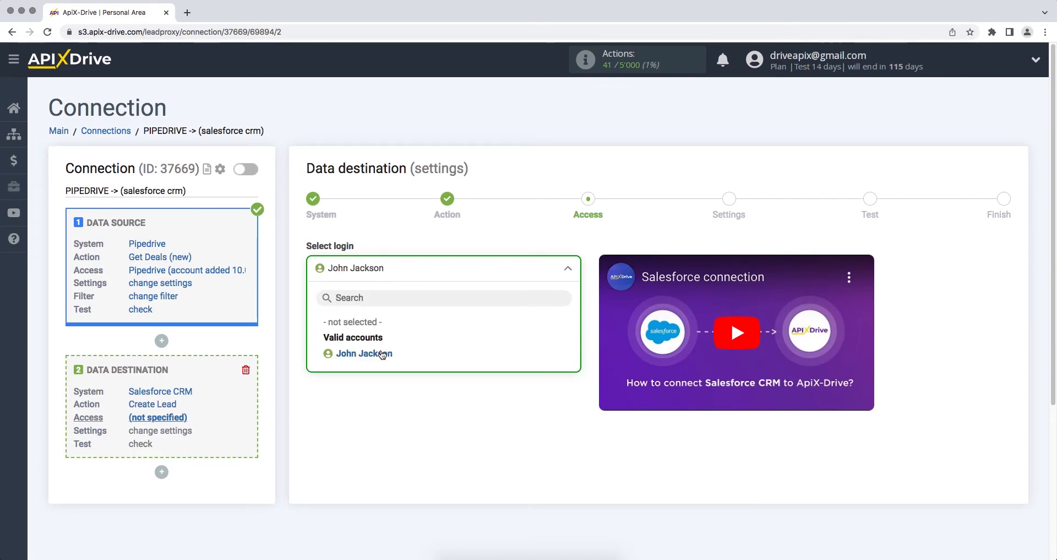
{"action": "left_click", "coordinate": [363, 353]}
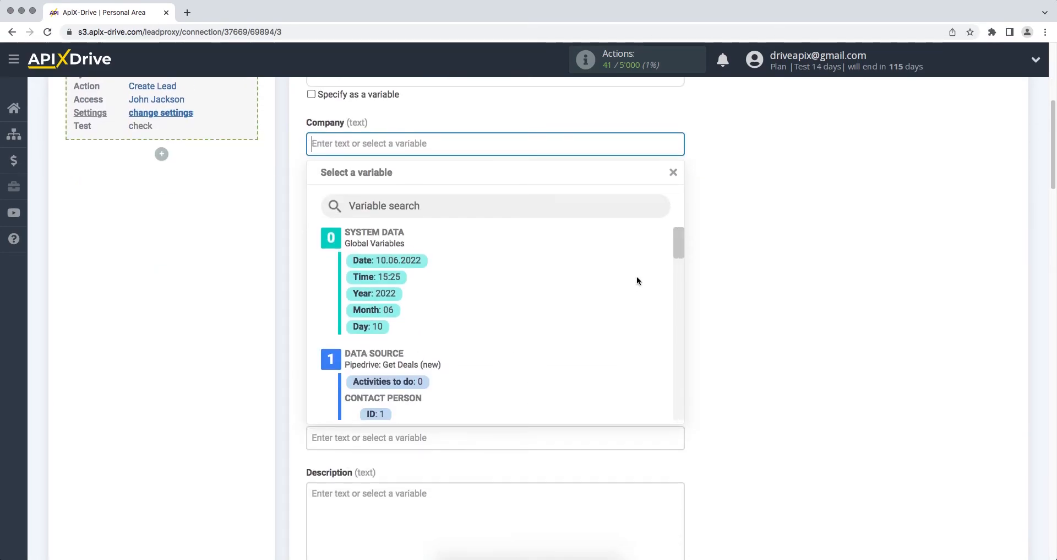
Write 'Product' plus the Title variable and 'Date/Time' into the lead Description
{"action": "scroll", "scroll_direction": "down", "scroll_amount": 3}
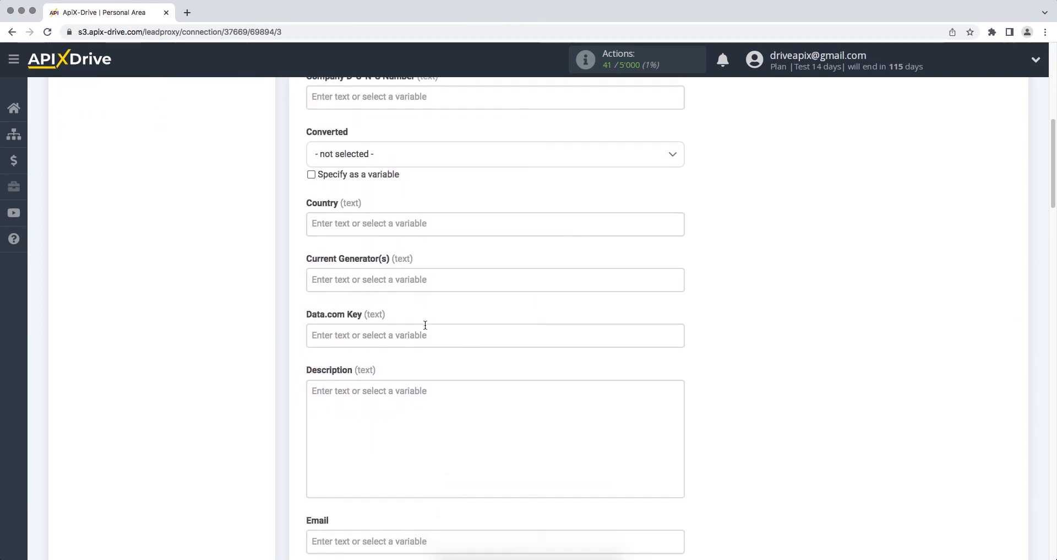
{"action": "left_click", "coordinate": [494, 438]}
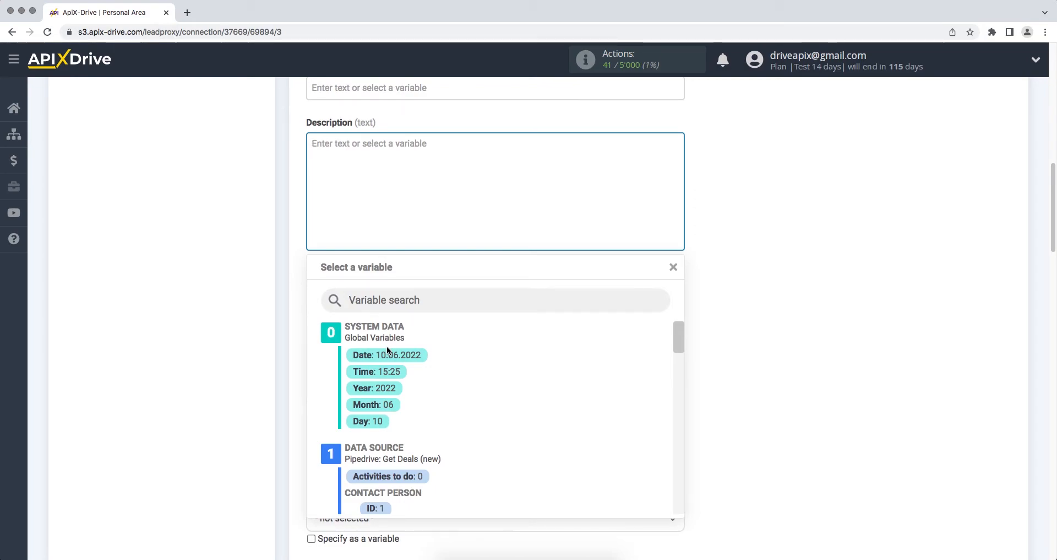
{"action": "type", "text": "Produ"}
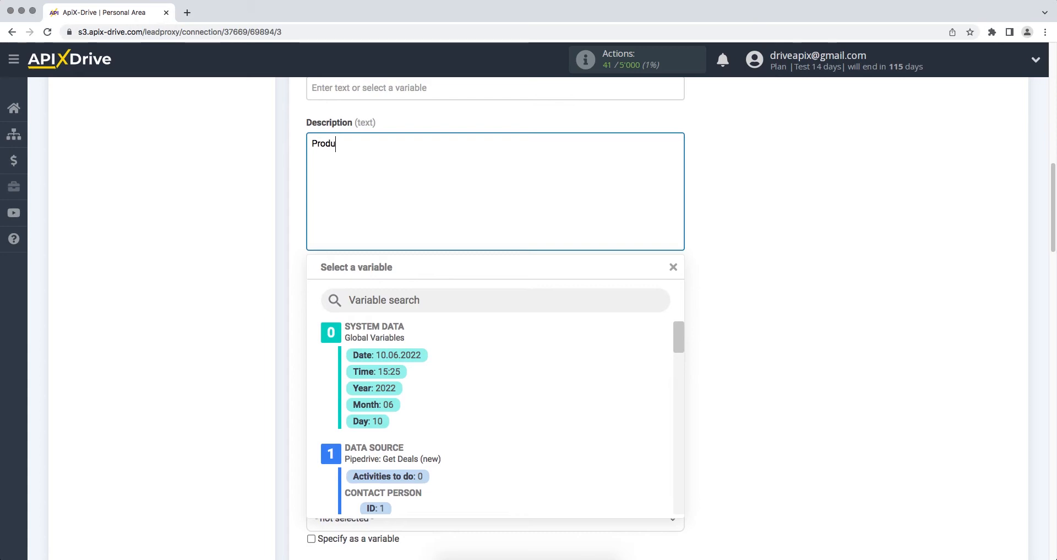
{"action": "type", "text": "ct"}
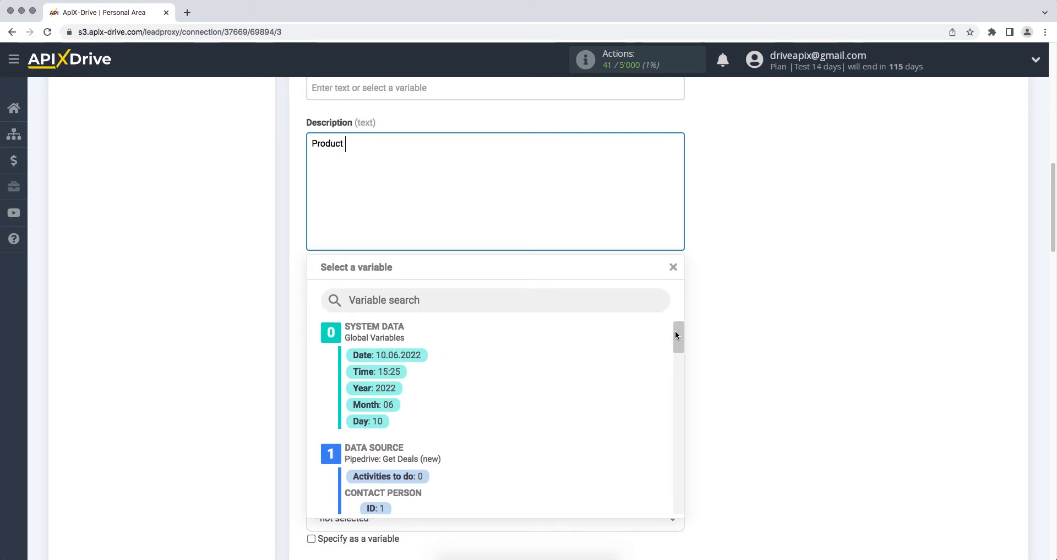
{"action": "scroll", "scroll_direction": "down", "scroll_amount": 3}
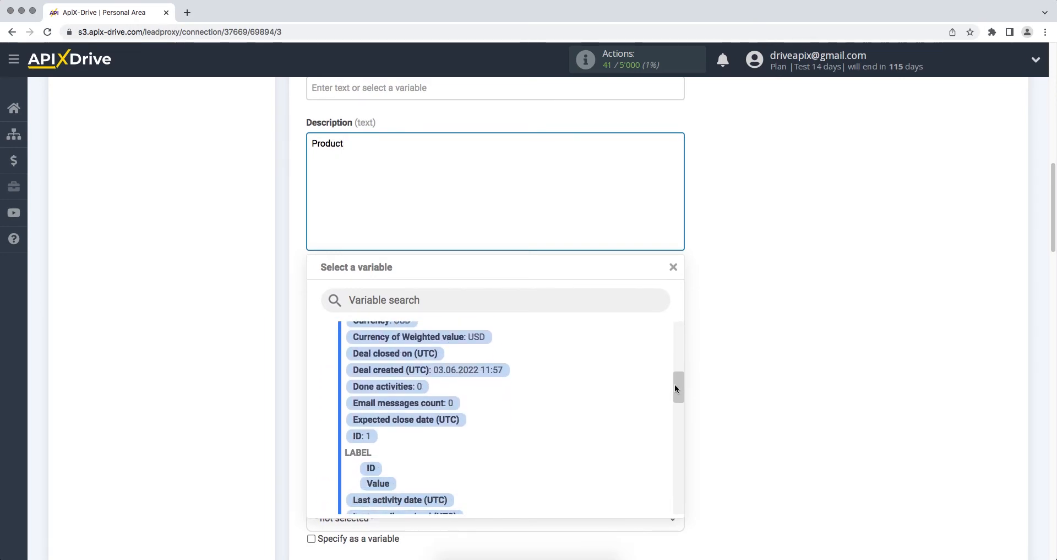
{"action": "scroll", "scroll_direction": "down", "scroll_amount": 3}
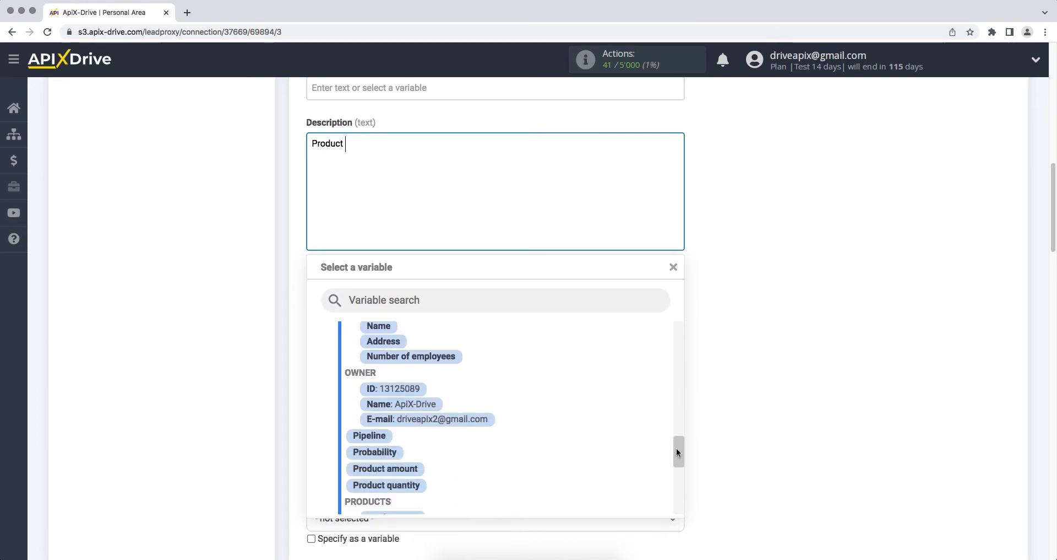
{"action": "scroll", "scroll_direction": "down", "scroll_amount": 3}
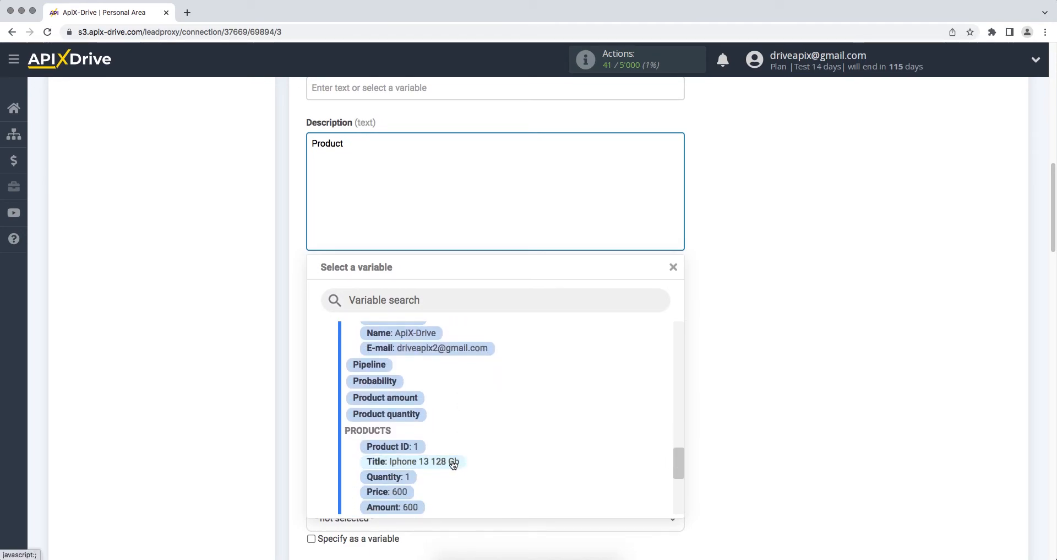
{"action": "left_click", "coordinate": [412, 460]}
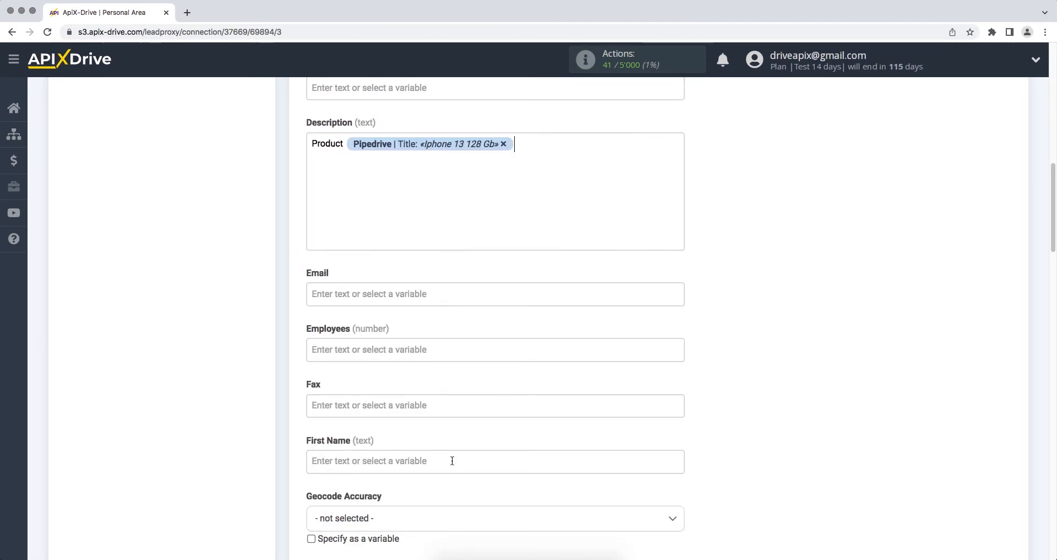
{"action": "type", "text": "Date/Ti"}
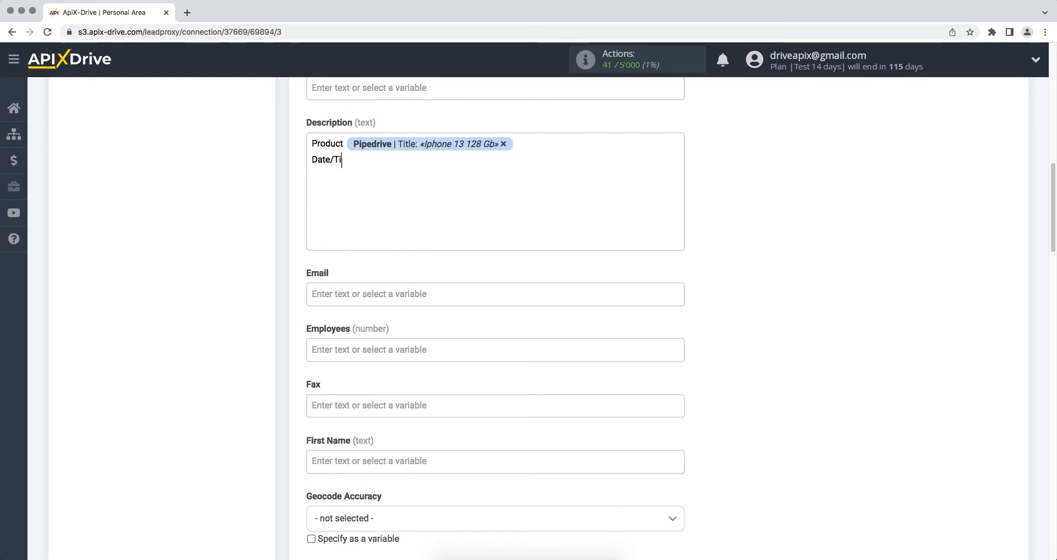
{"action": "type", "text": "me"}
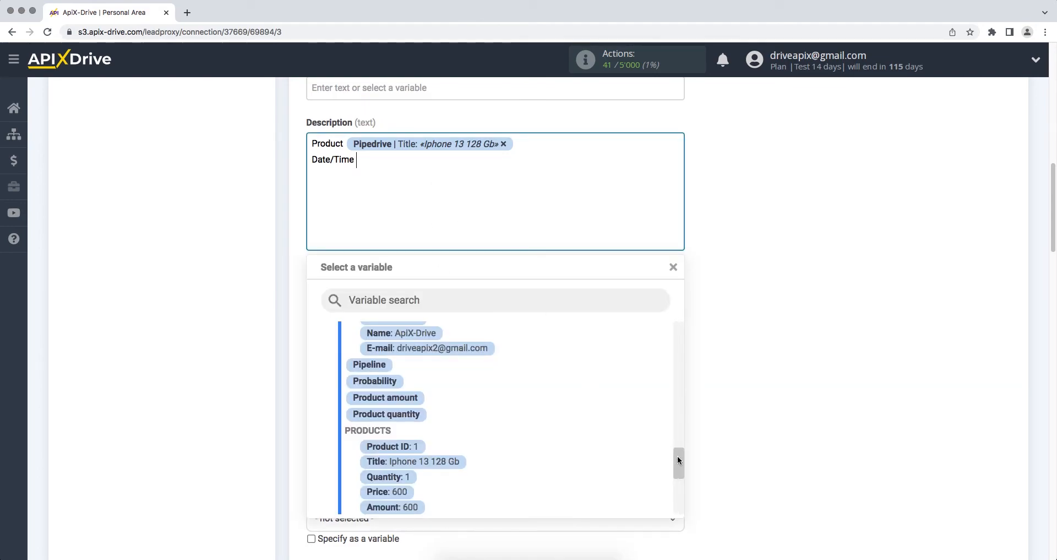
{"action": "scroll", "scroll_direction": "up", "scroll_amount": 3}
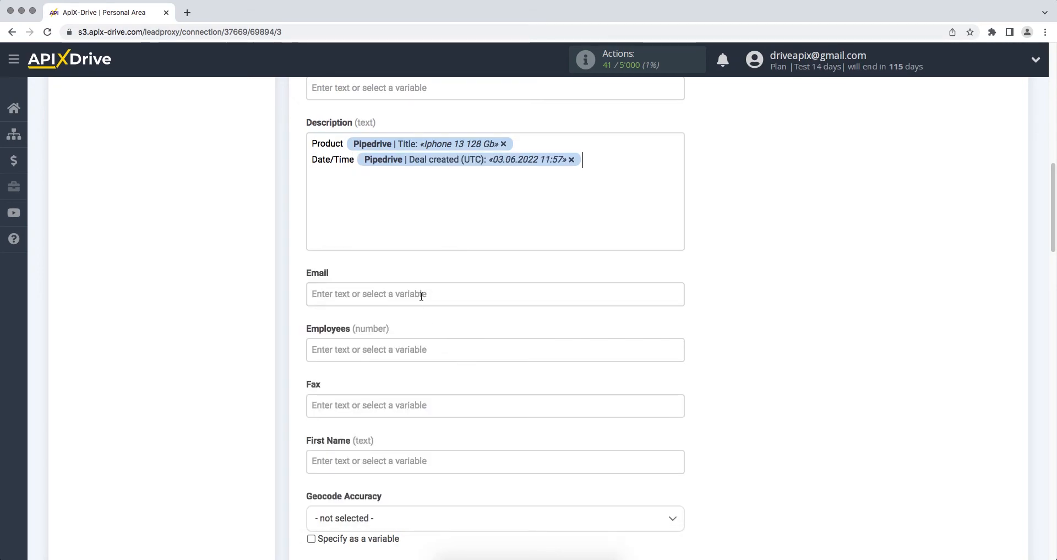
Map the Pipedrive contact variables to the lead's Email, First Name and Last Name fields
{"action": "left_click", "coordinate": [495, 293]}
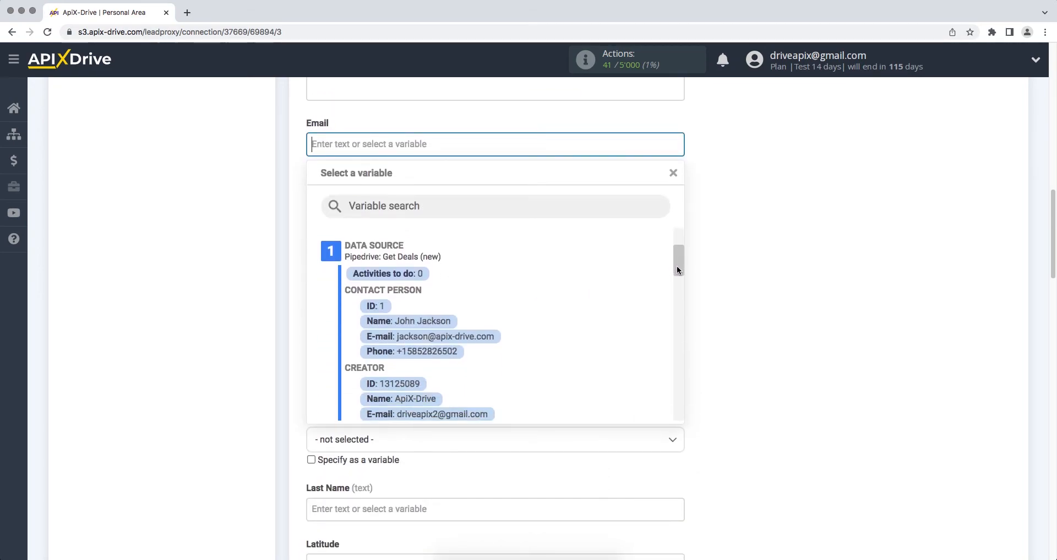
{"action": "scroll", "scroll_direction": "down", "scroll_amount": 3}
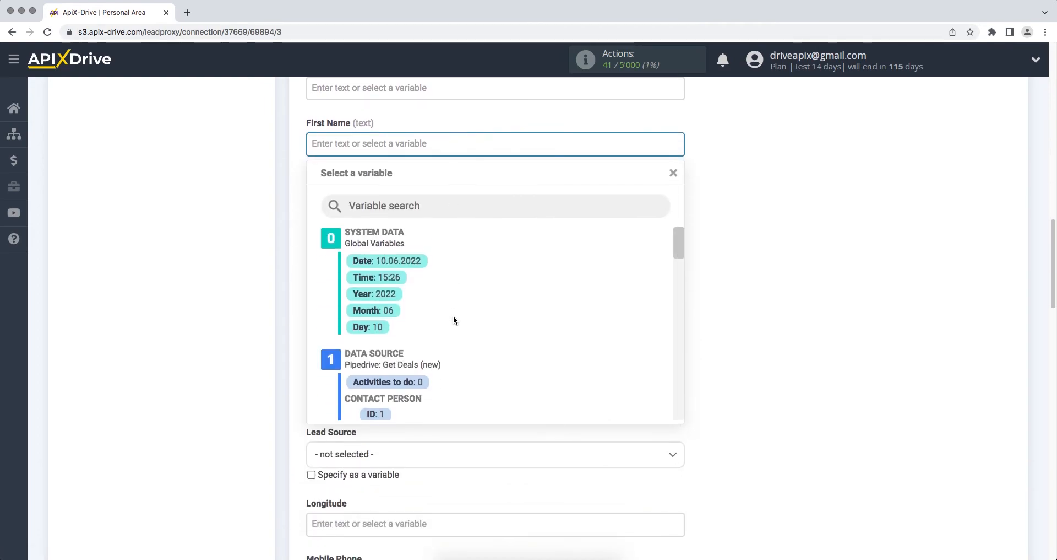
{"action": "scroll", "scroll_direction": "down", "scroll_amount": 3}
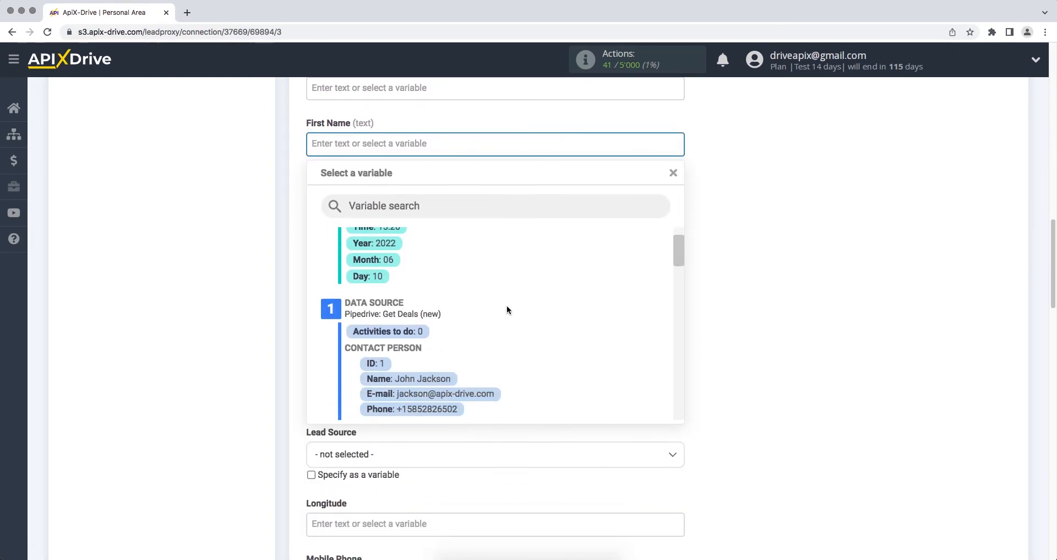
{"action": "scroll", "scroll_direction": "down", "scroll_amount": 3}
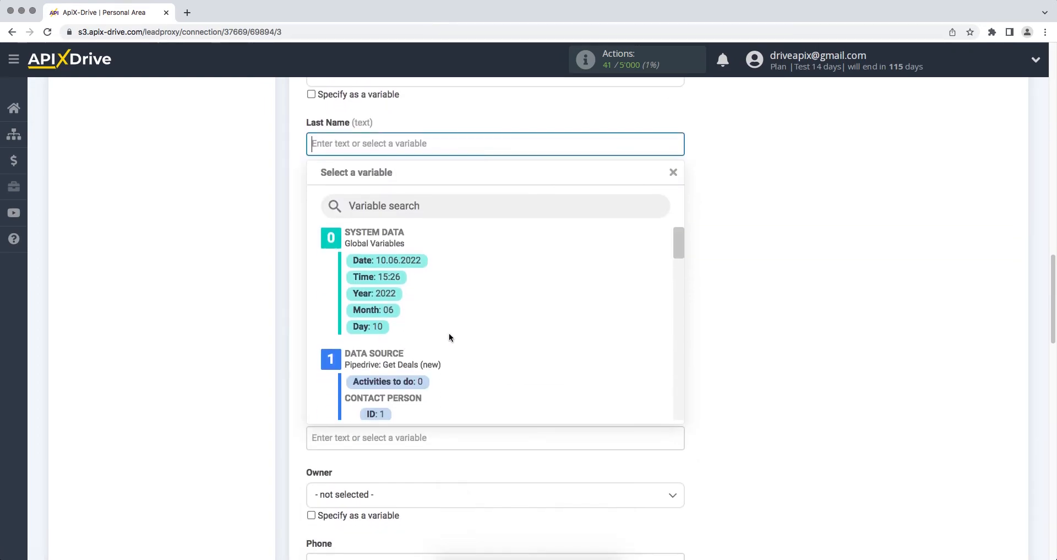
{"action": "scroll", "scroll_direction": "down", "scroll_amount": 3}
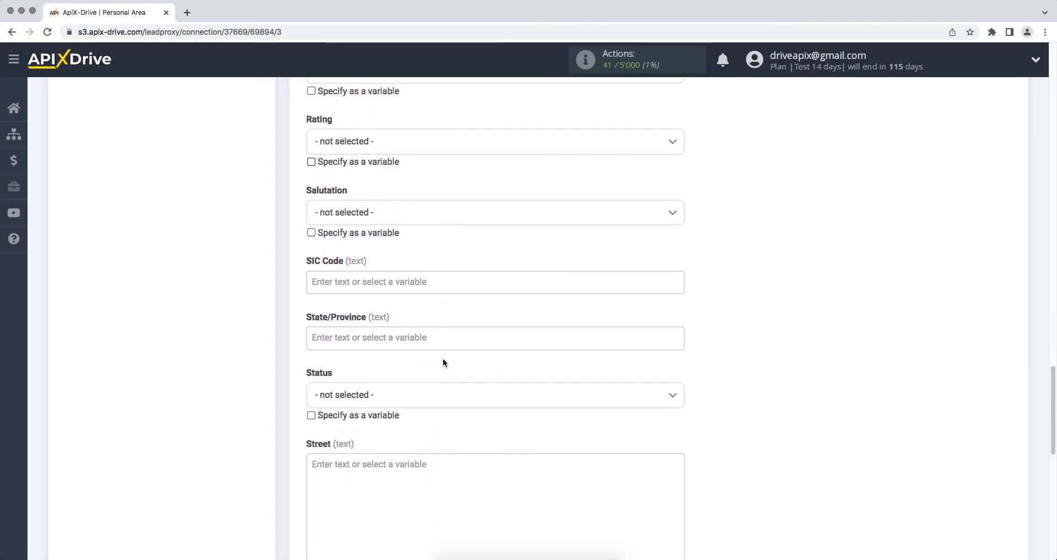
Set the lead Title to 'New deal from Pipedrive'
{"action": "left_click", "coordinate": [495, 143]}
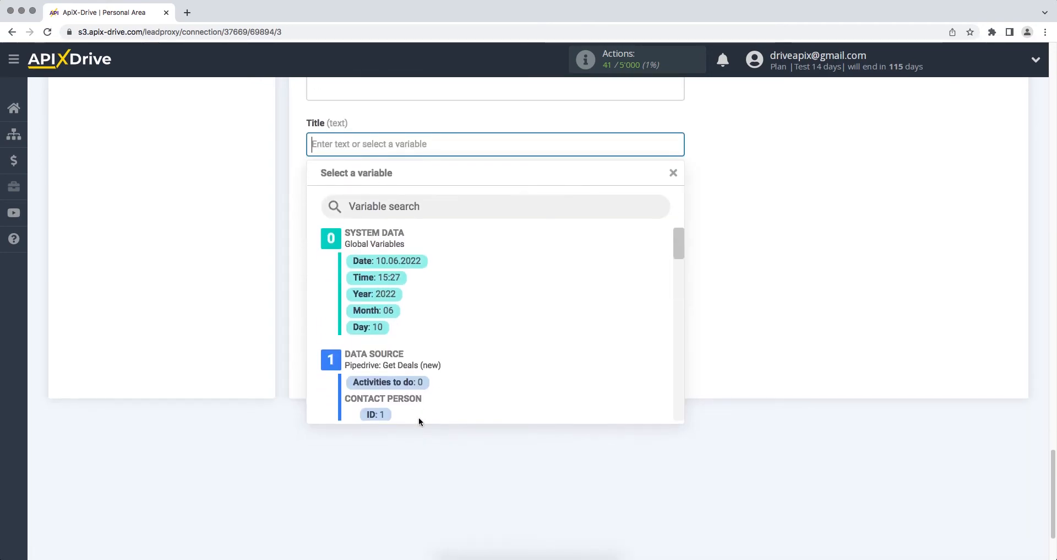
{"action": "type", "text": "New d"}
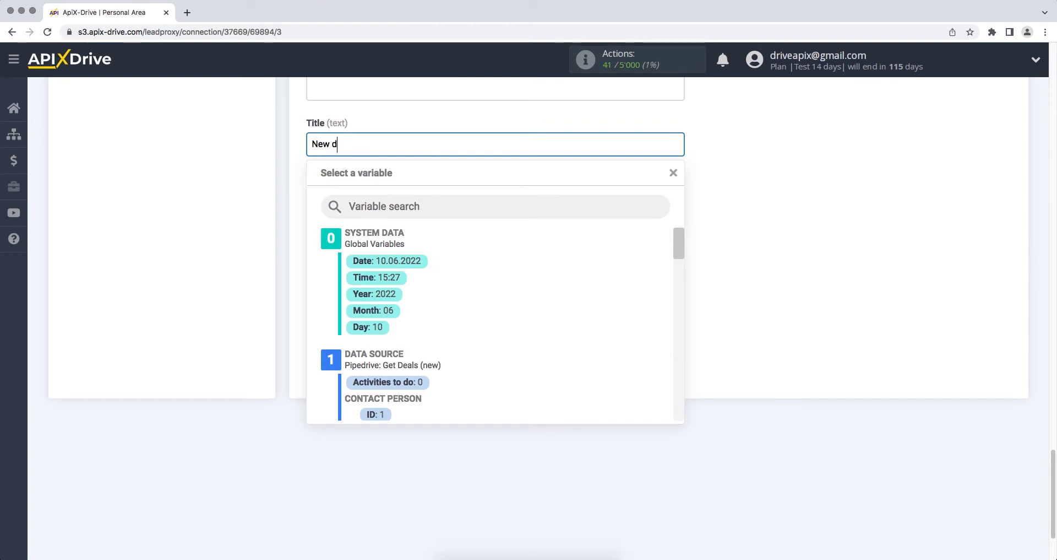
{"action": "type", "text": "eal from"}
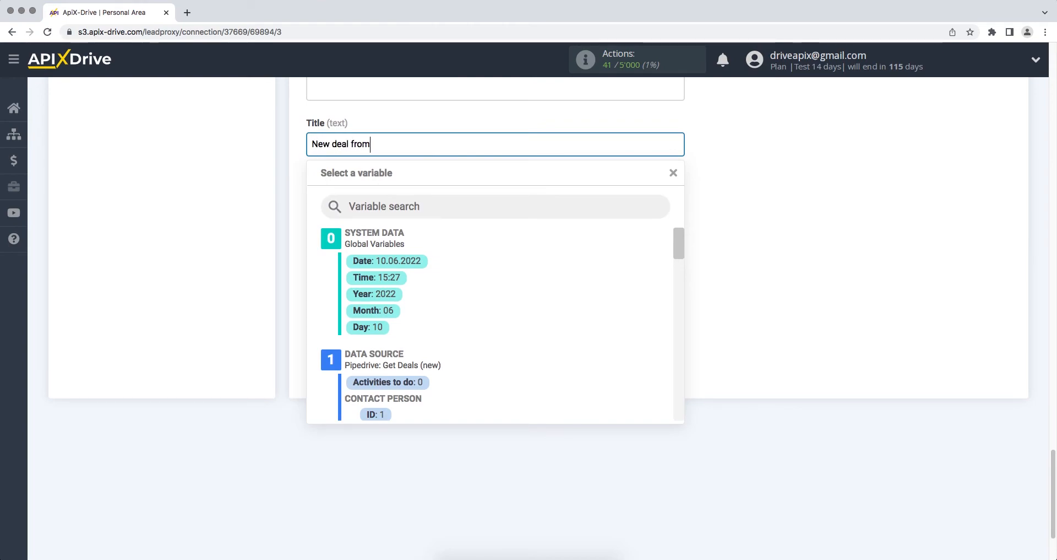
{"action": "type", "text": "Pipedr"}
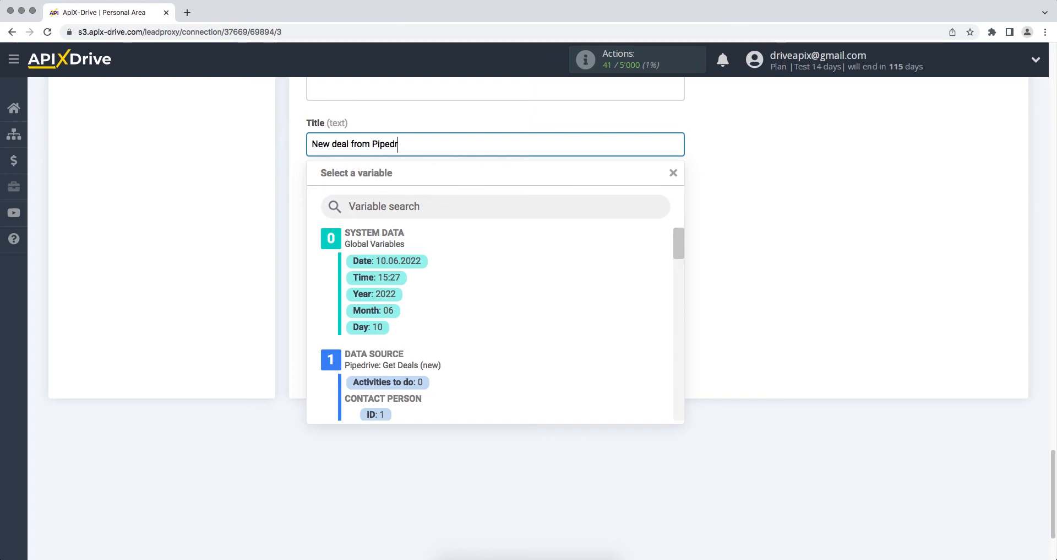
{"action": "left_click", "coordinate": [672, 173]}
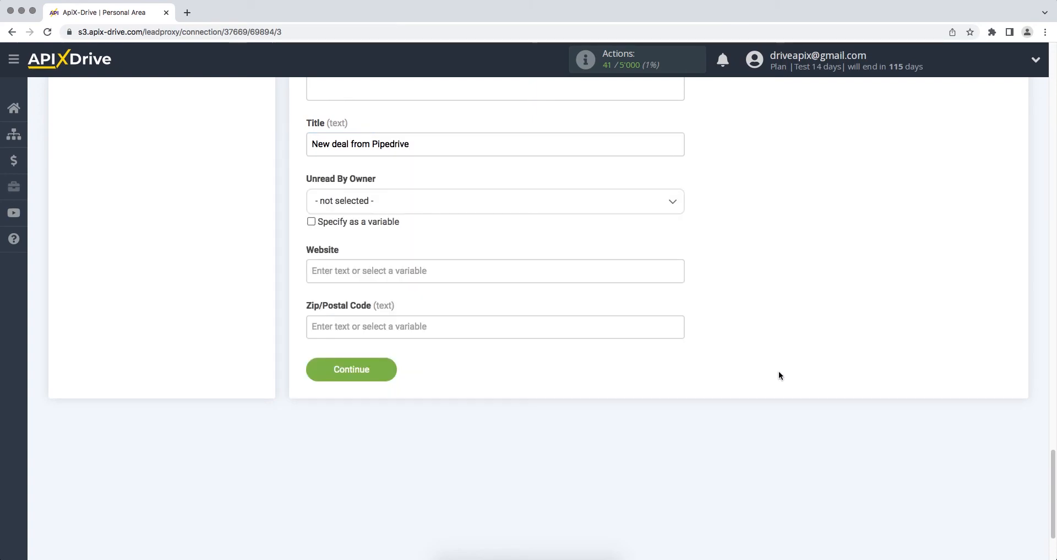
{"action": "mouse_move", "coordinate": [755, 376]}
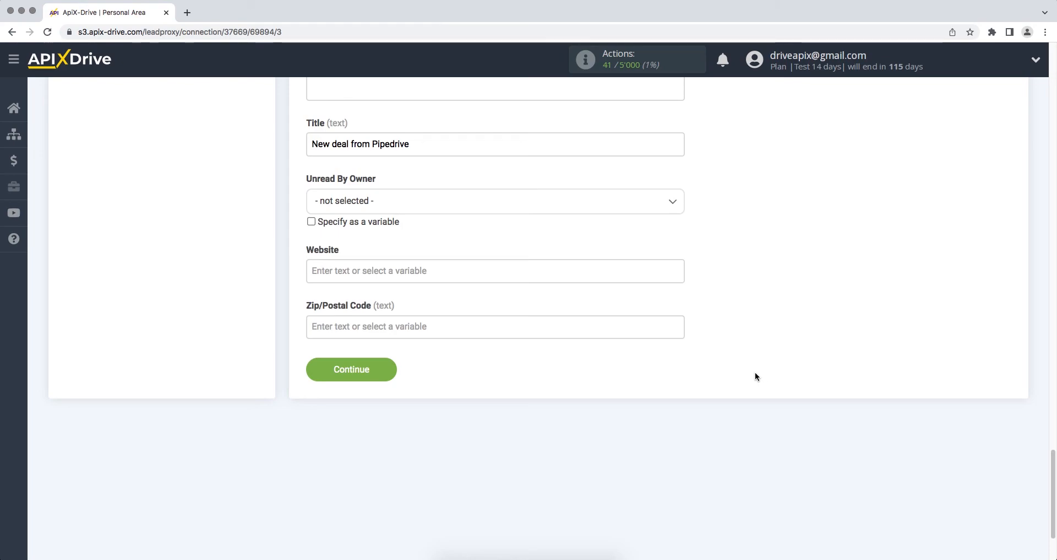
Save the field mapping, review the test preview, and send the test lead to Salesforce CRM
{"action": "left_click", "coordinate": [351, 369]}
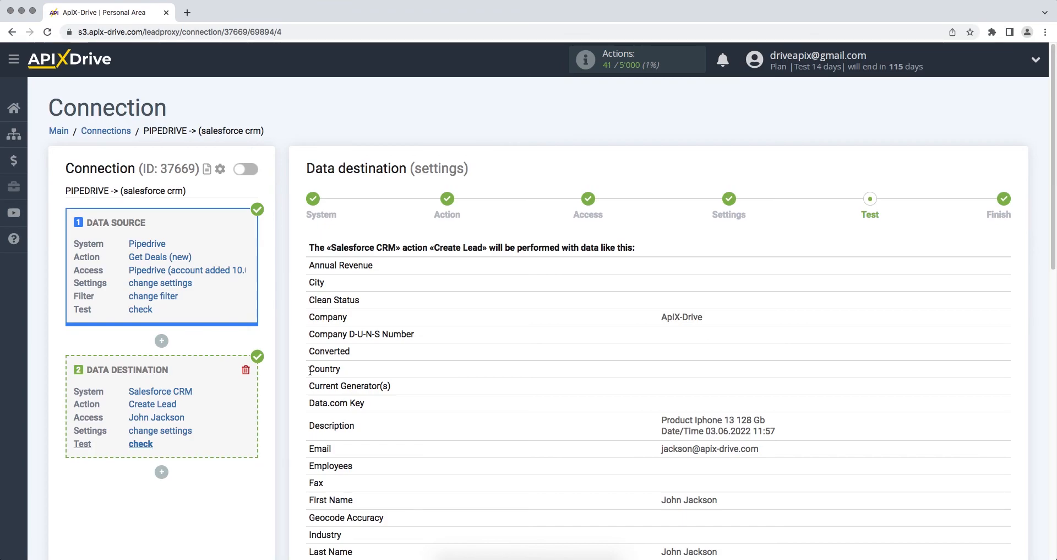
{"action": "scroll", "scroll_direction": "down", "scroll_amount": 3}
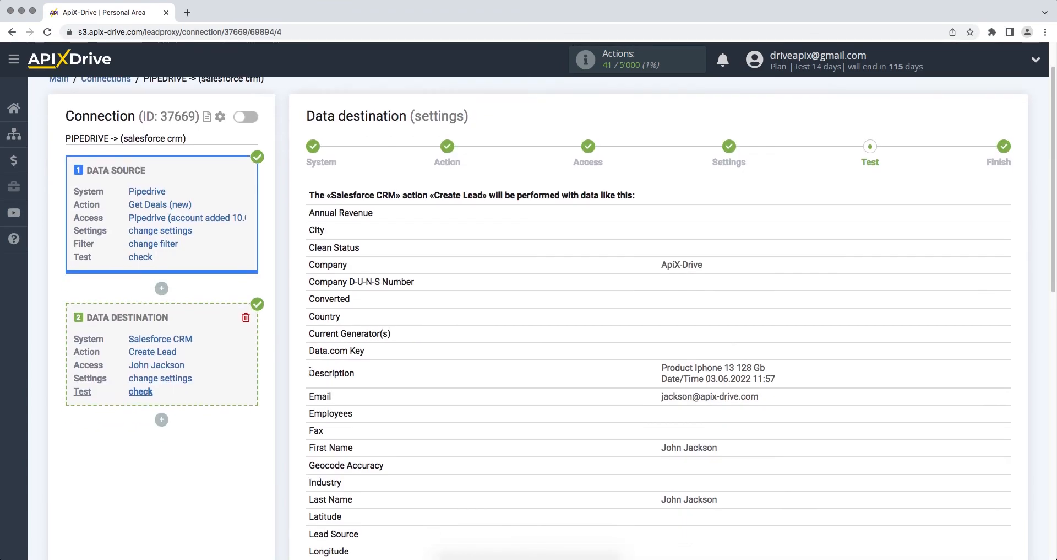
{"action": "scroll", "scroll_direction": "down", "scroll_amount": 3}
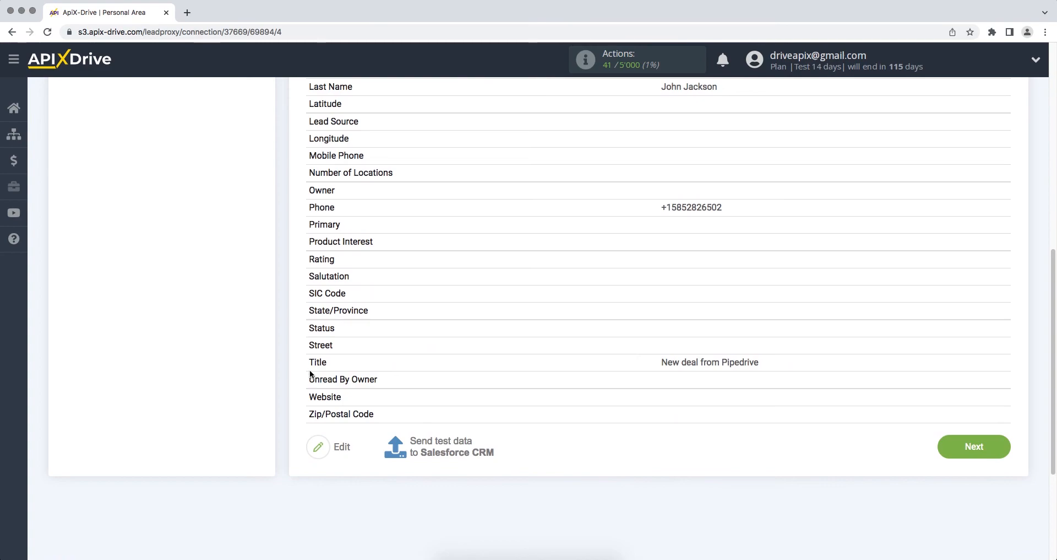
{"action": "left_click", "coordinate": [439, 446]}
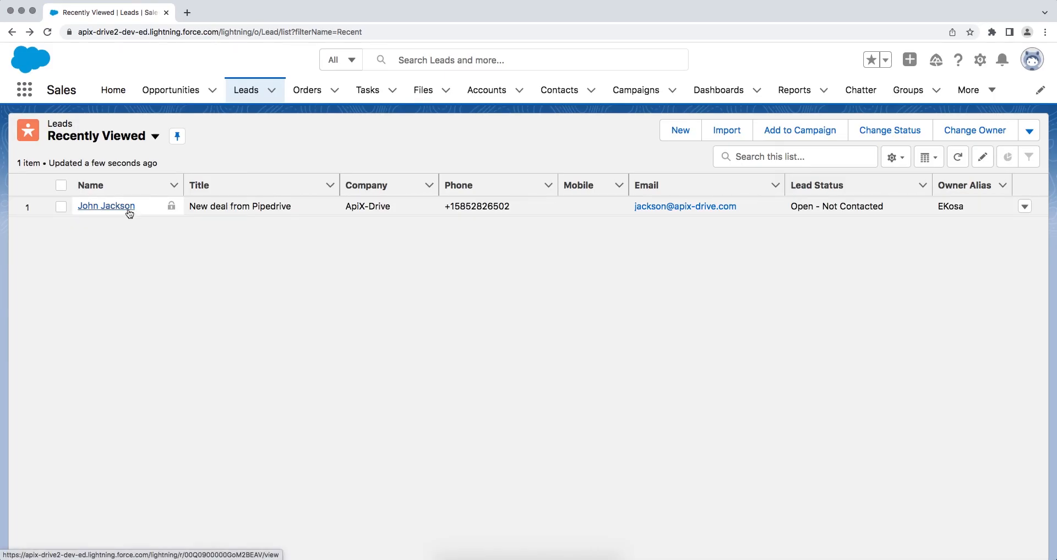
{"action": "left_click", "coordinate": [106, 205]}
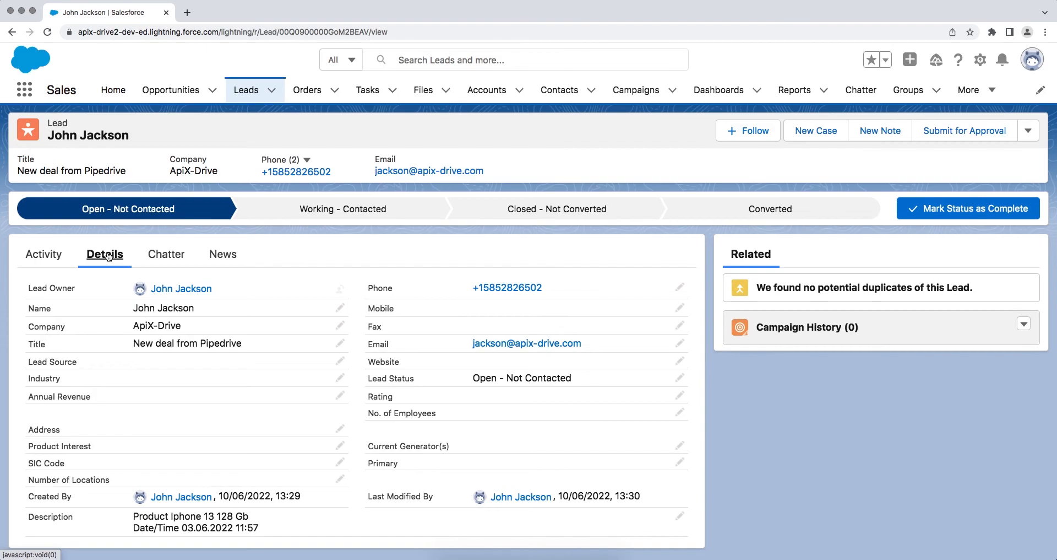
{"action": "left_click", "coordinate": [108, 12]}
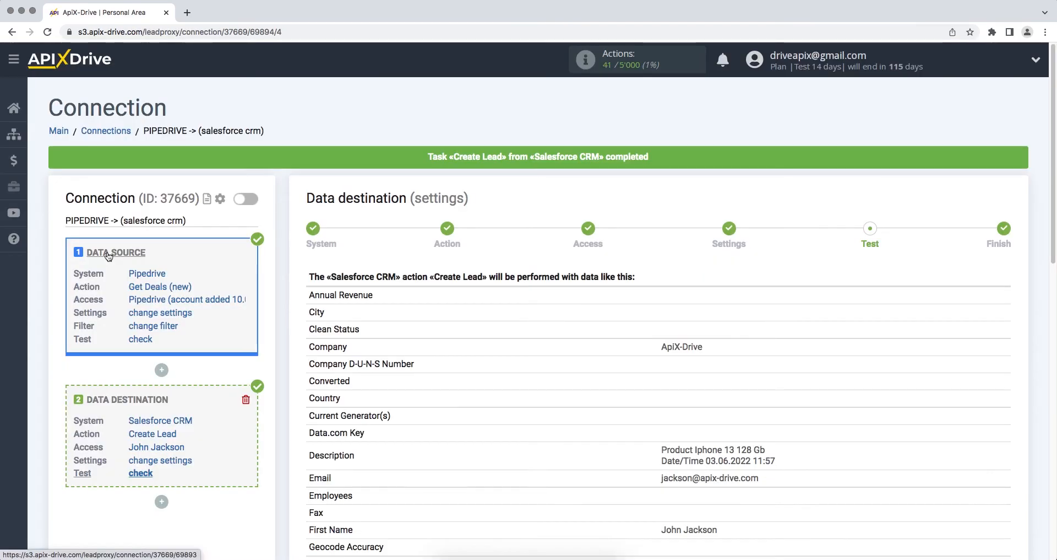
Complete the final setup page and enable auto-update for the Pipedrive → Salesforce connection
{"action": "scroll", "scroll_direction": "down", "scroll_amount": 3}
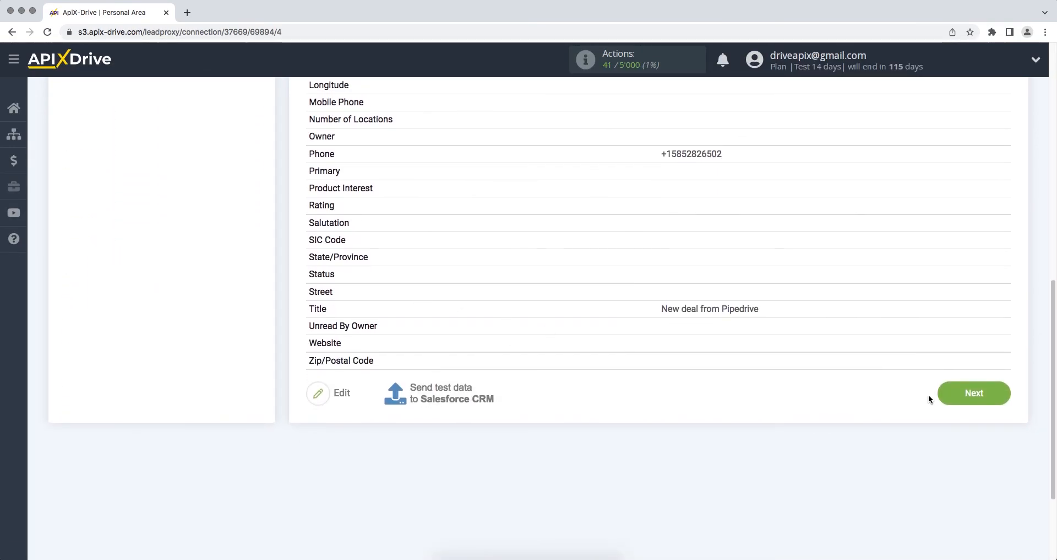
{"action": "left_click", "coordinate": [973, 392]}
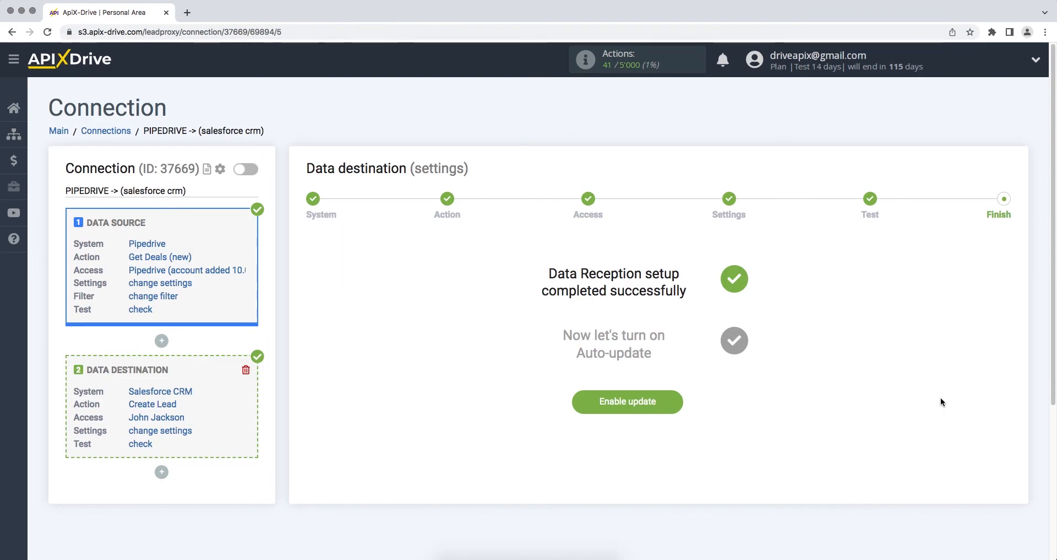
{"action": "mouse_move", "coordinate": [673, 404]}
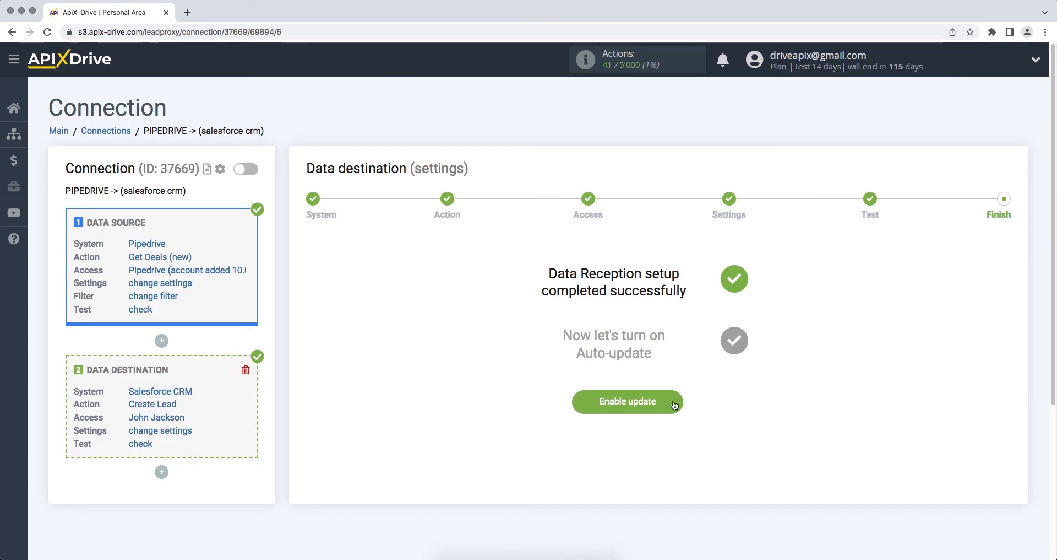
{"action": "left_click", "coordinate": [627, 401]}
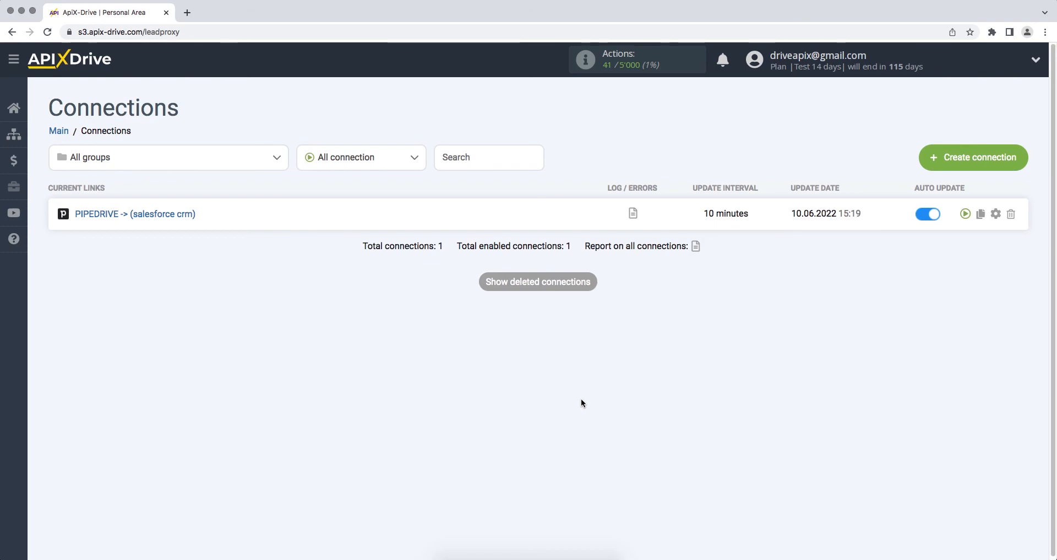
{"action": "mouse_move", "coordinate": [888, 286]}
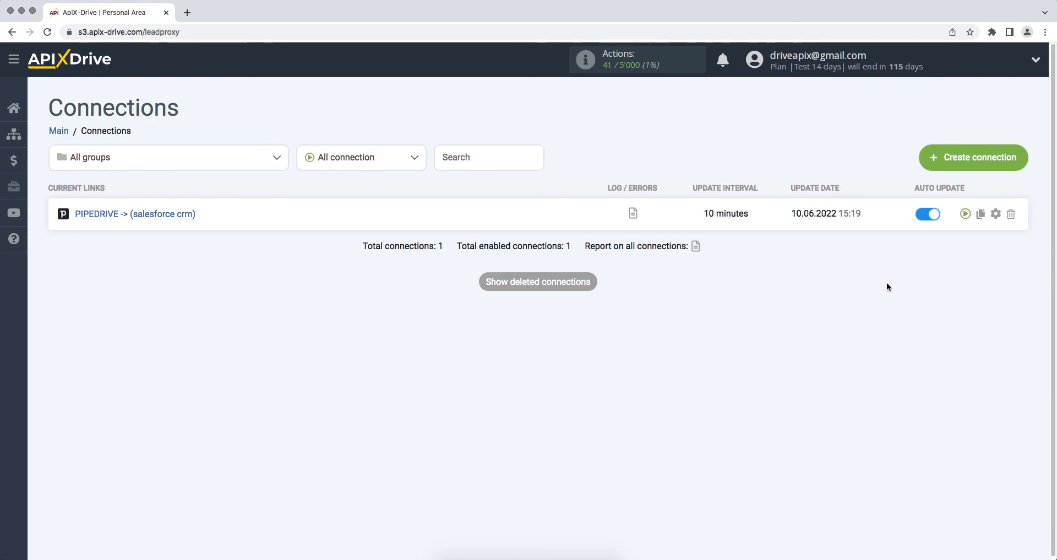
Change the connection's update interval from 10 to 5 minutes and save
{"action": "left_click", "coordinate": [996, 214]}
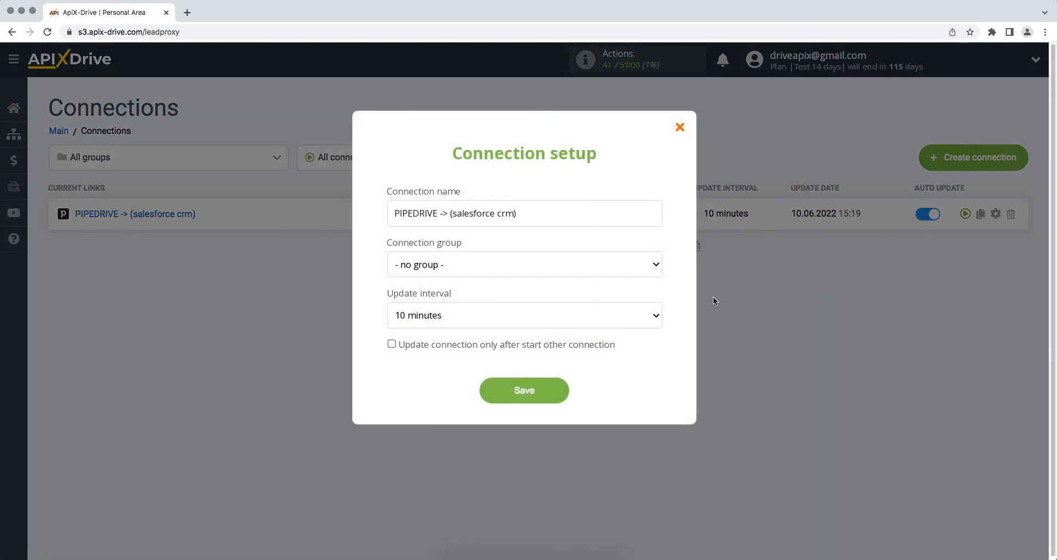
{"action": "left_click", "coordinate": [524, 315]}
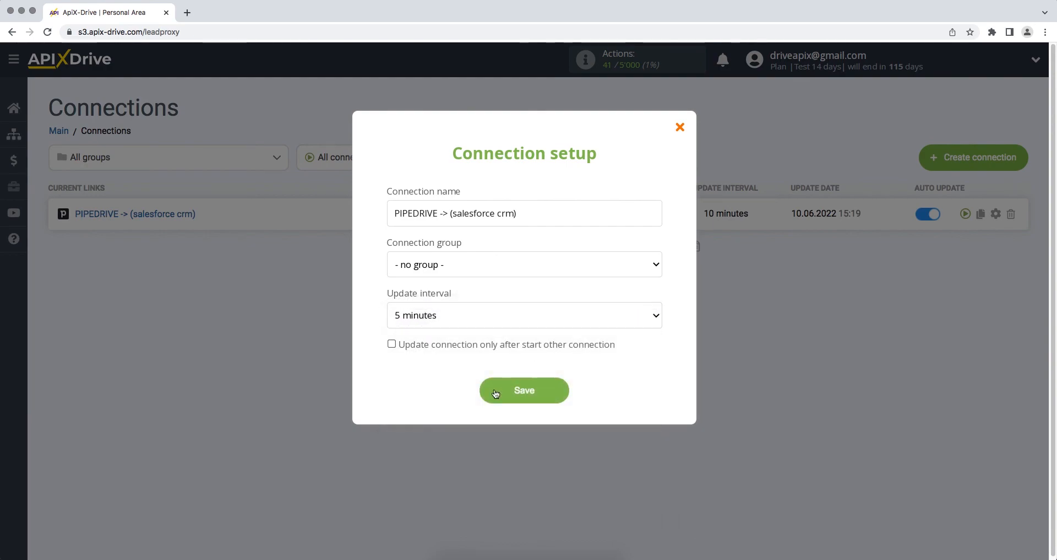
{"action": "left_click", "coordinate": [524, 390]}
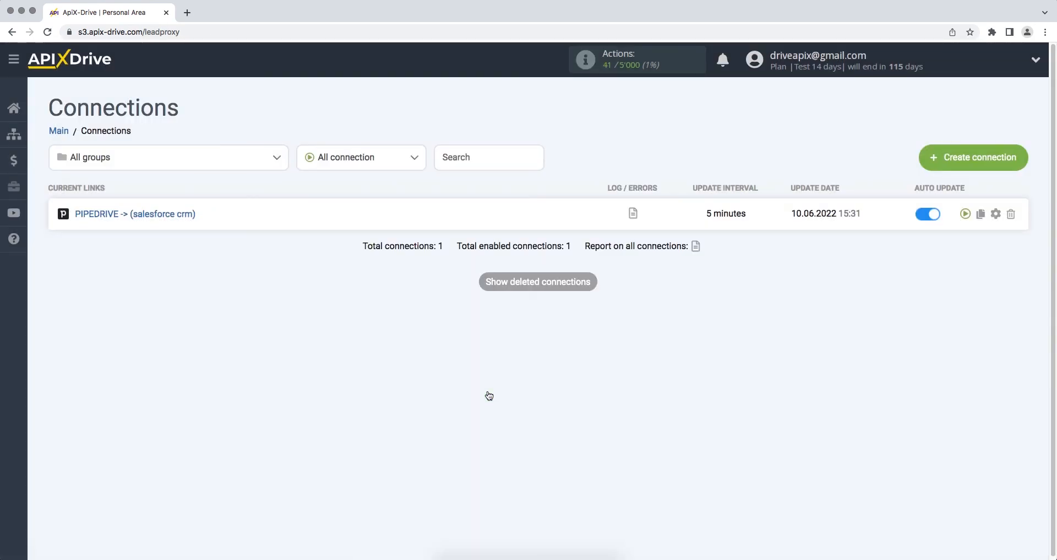